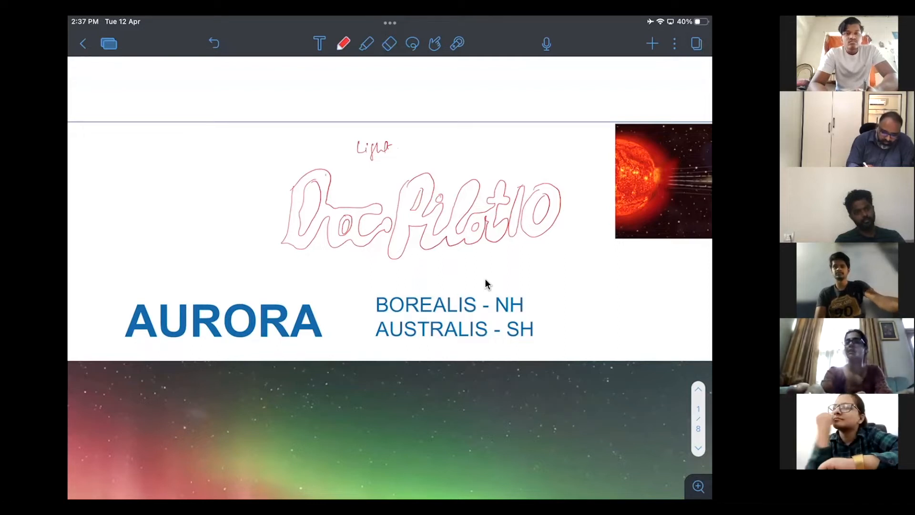
- Handwrite the 'Neon Light' label beside the outlined lettering in red
{"action": "type", "text": "Neon"}
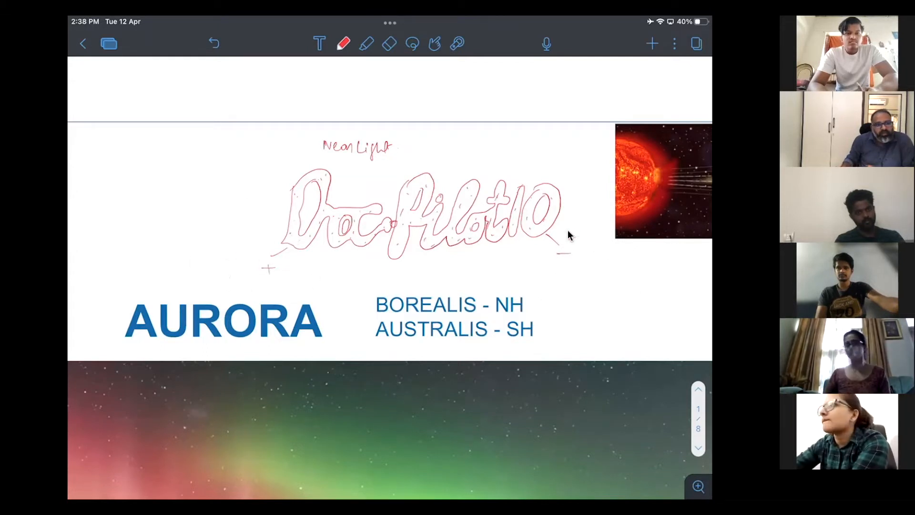
{"action": "mouse_move", "coordinate": [595, 261]}
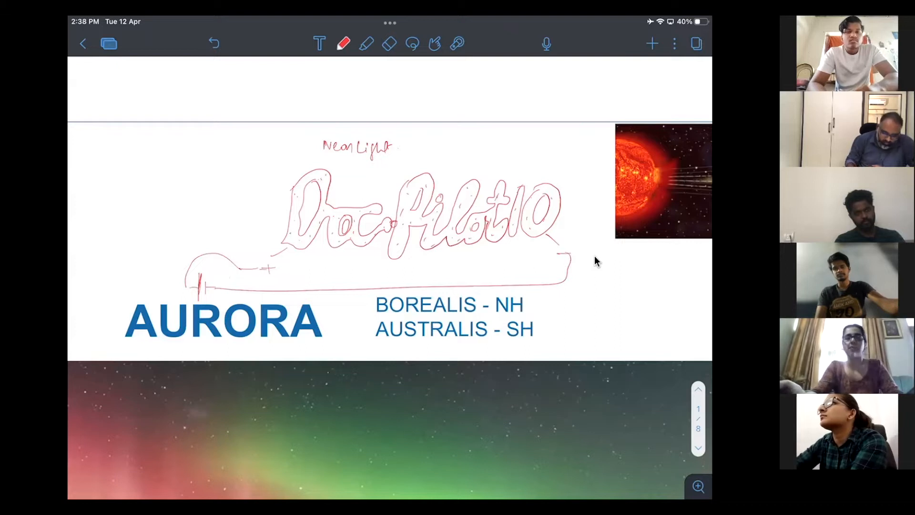
- Dot a red nucleus, then in black sketch orbits and write 'Atom is exited' and 'absorb'
{"action": "left_click", "coordinate": [154, 194]}
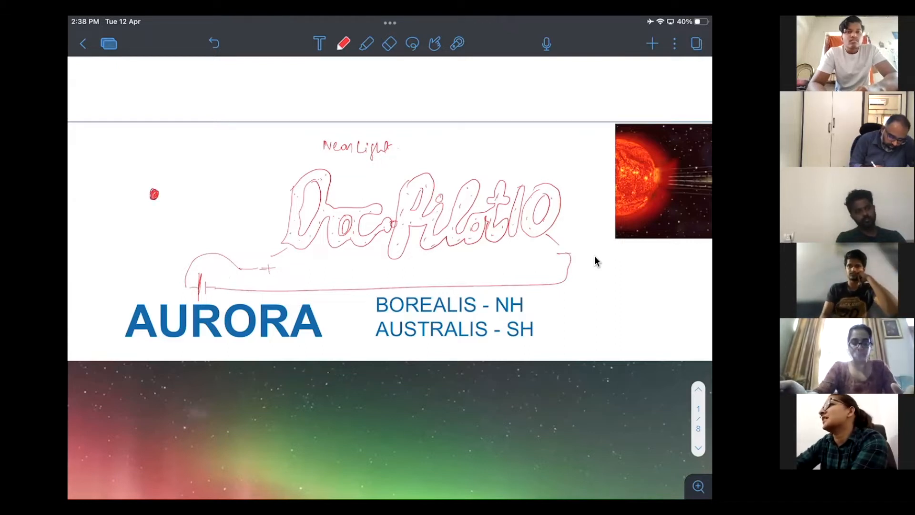
{"action": "left_click", "coordinate": [343, 44]}
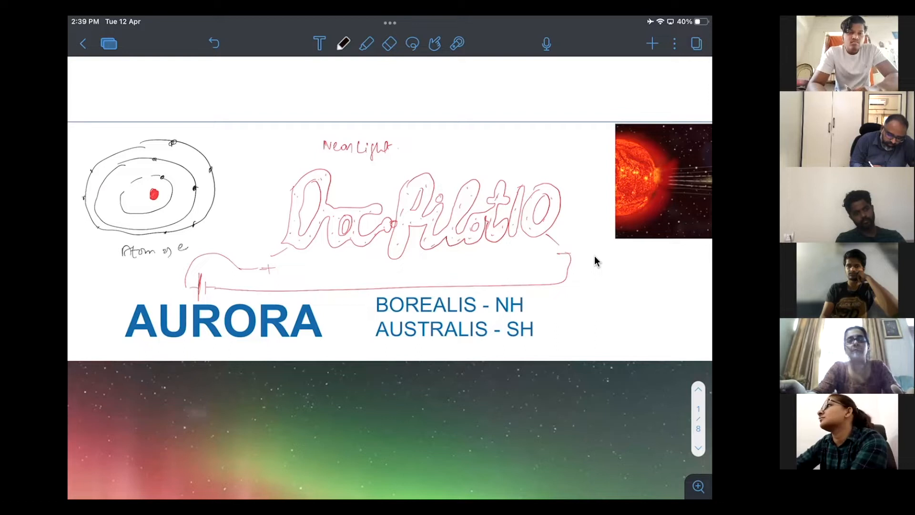
{"action": "type", "text": "exited"}
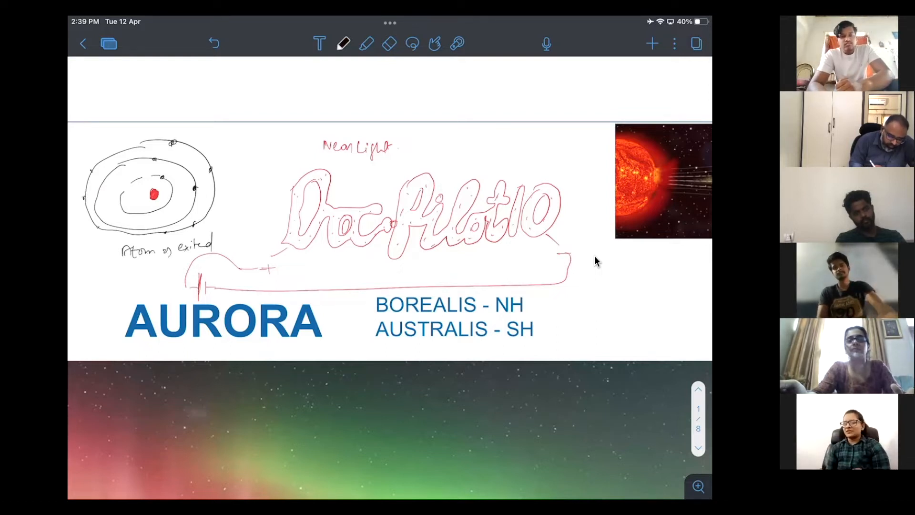
{"action": "type", "text": "absor"}
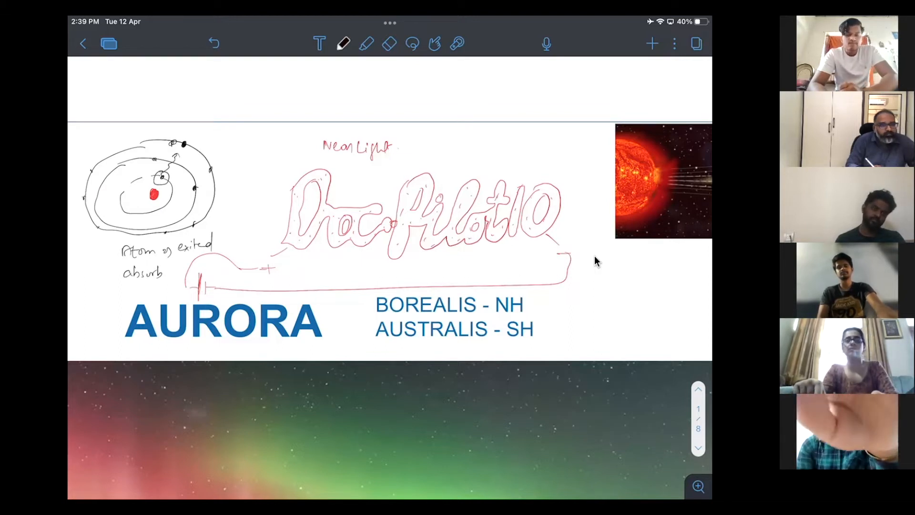
{"action": "mouse_move", "coordinate": [442, 177]}
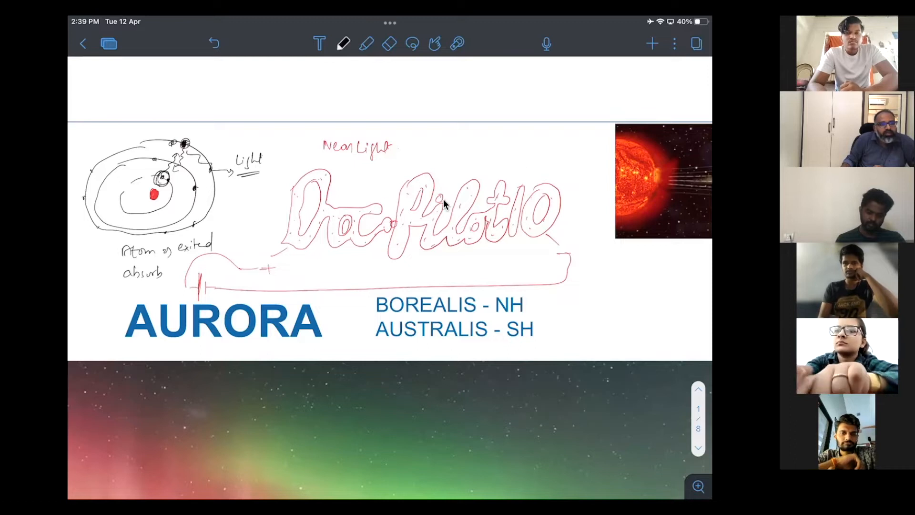
{"action": "mouse_move", "coordinate": [459, 263]}
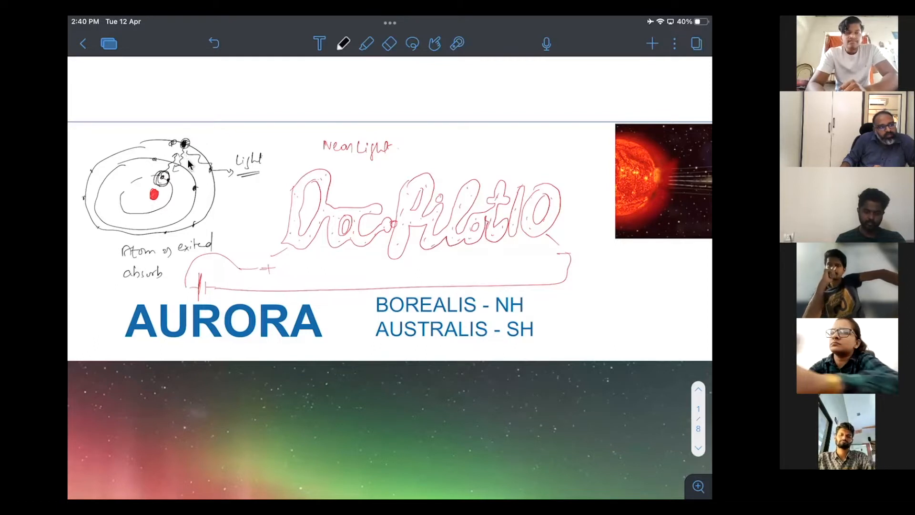
{"action": "mouse_move", "coordinate": [228, 139]}
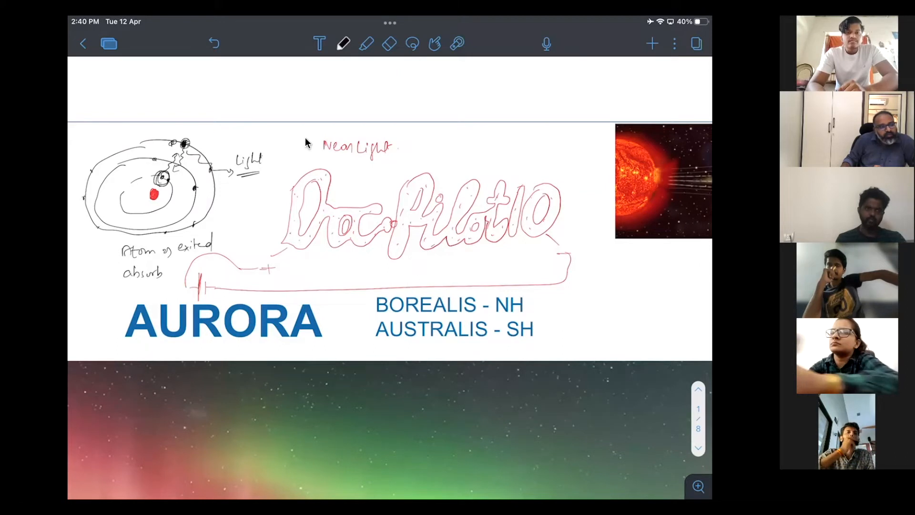
{"action": "mouse_move", "coordinate": [291, 181]}
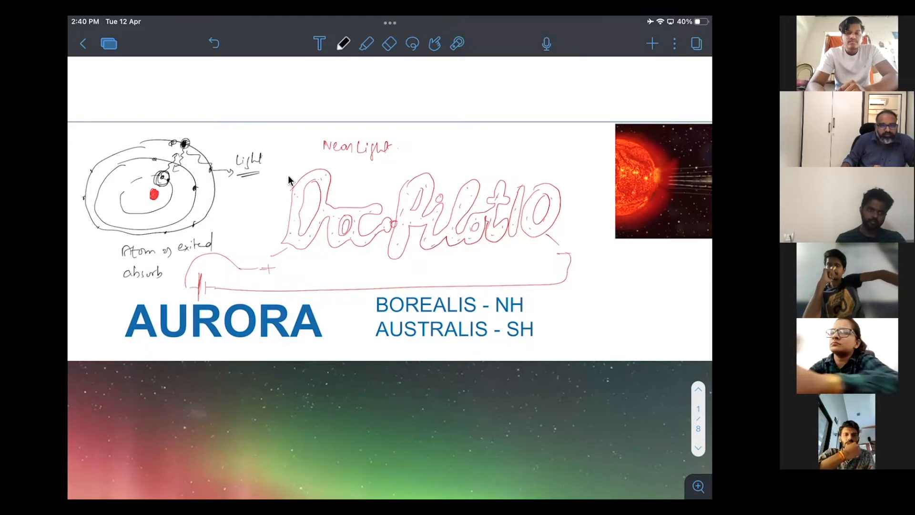
{"action": "mouse_move", "coordinate": [361, 263]}
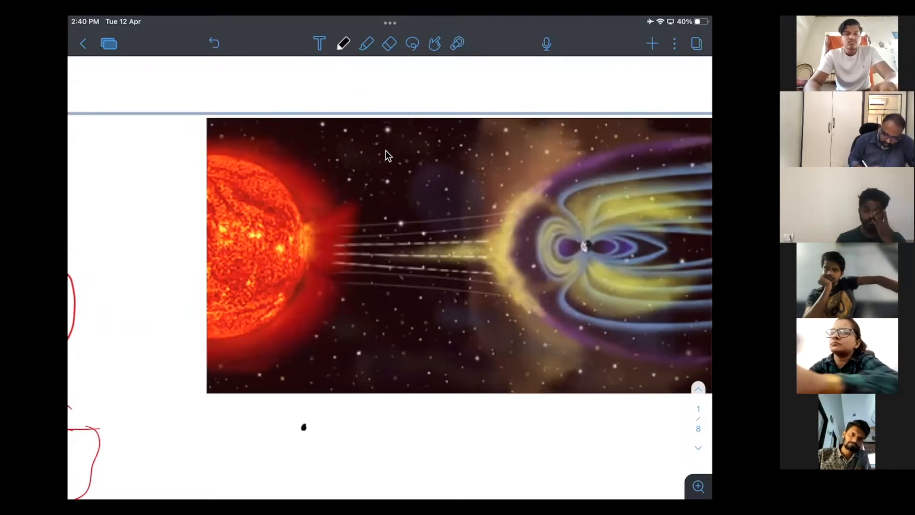
- Write PLASMA under the picture with particle dots and a wavy path to Fusion
{"action": "left_click", "coordinate": [315, 428]}
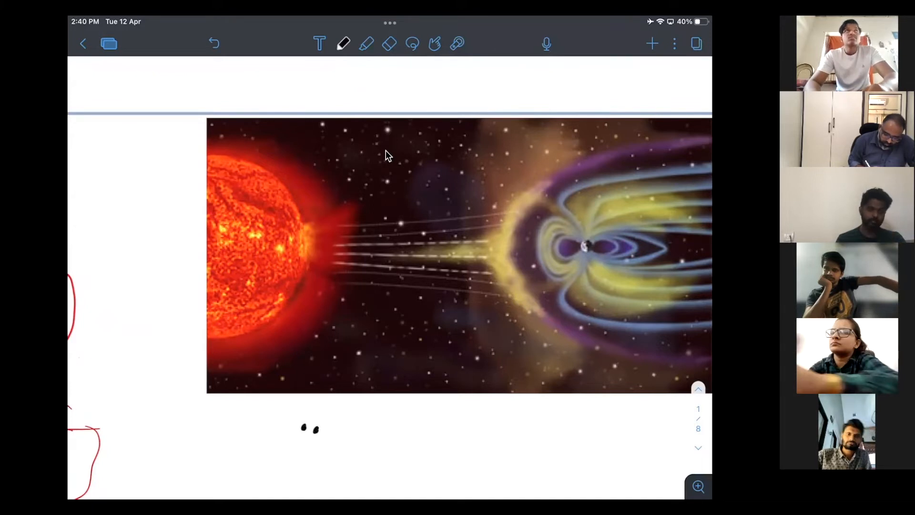
{"action": "type", "text": "PLASMA"}
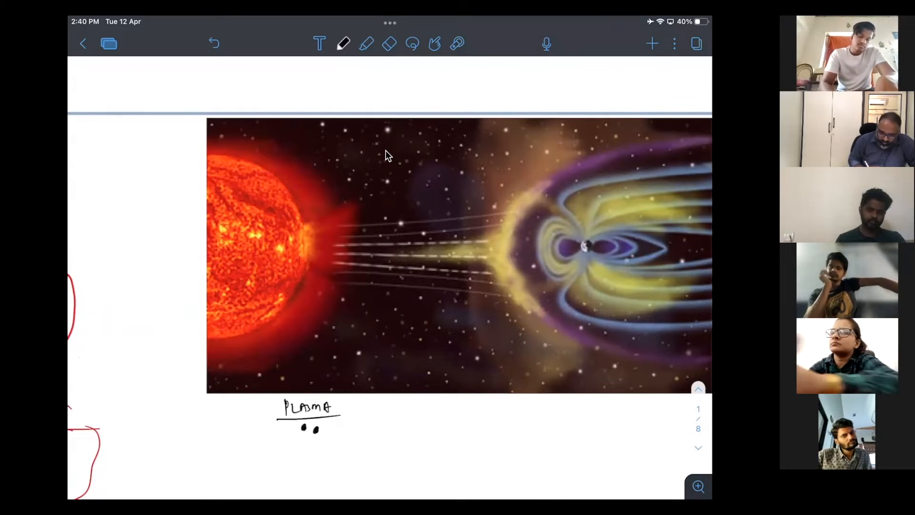
{"action": "left_click", "coordinate": [292, 463]}
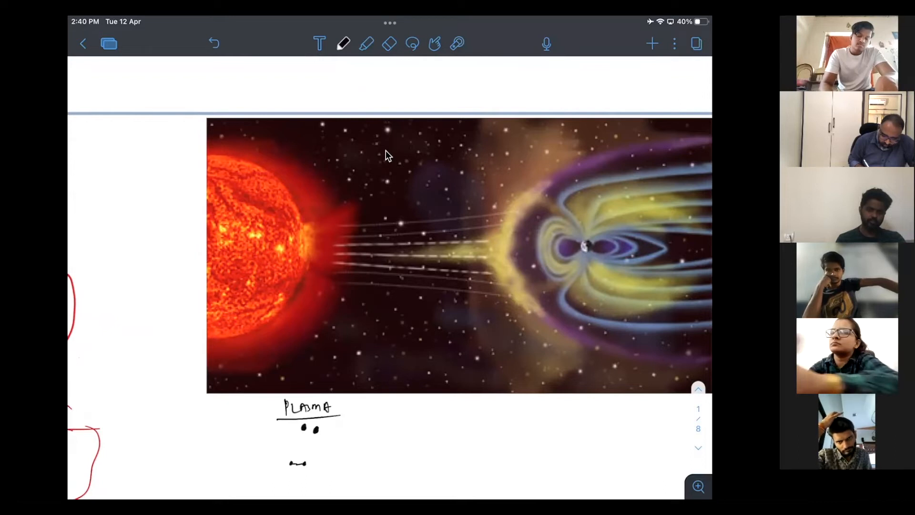
{"action": "left_click_drag", "start_coordinate": [286, 462], "coordinate": [336, 462]}
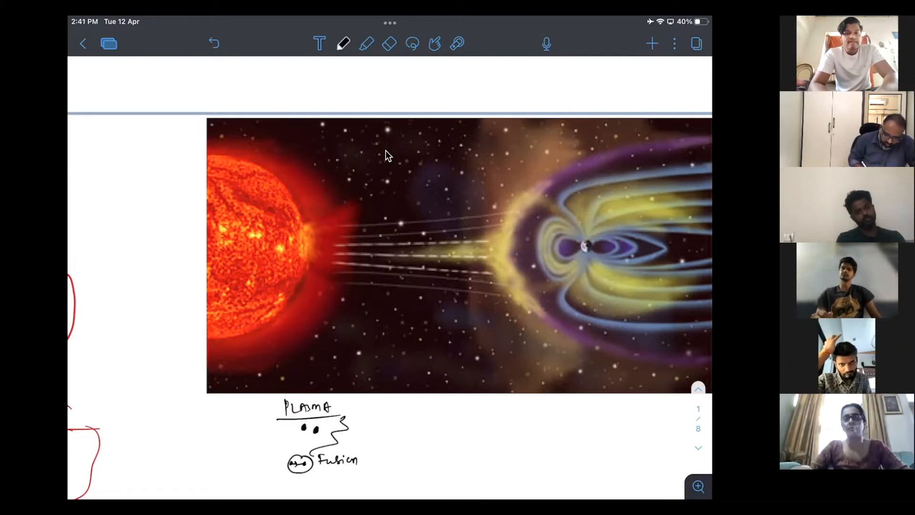
- Write Energy with wavy lines around the plasma sketch and begin the 'Atomic' label
{"action": "type", "text": "Enelgy"}
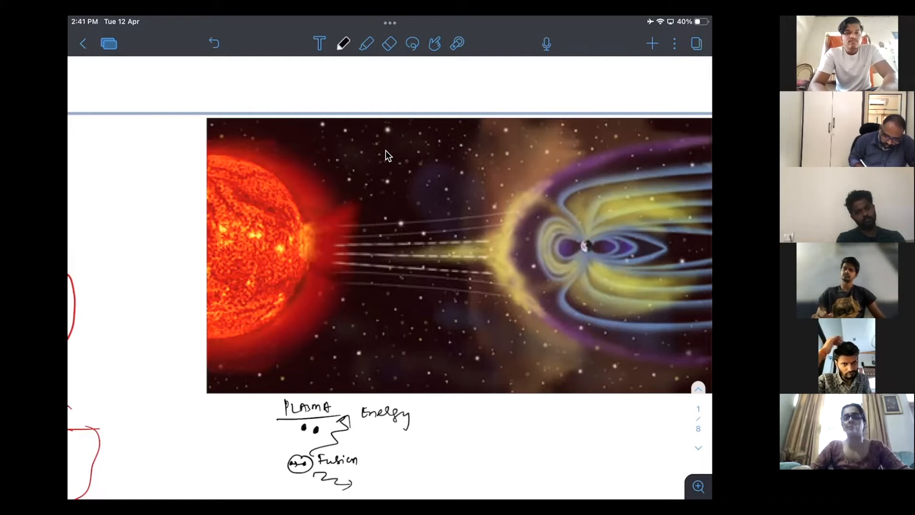
{"action": "left_click_drag", "start_coordinate": [239, 426], "coordinate": [275, 478]}
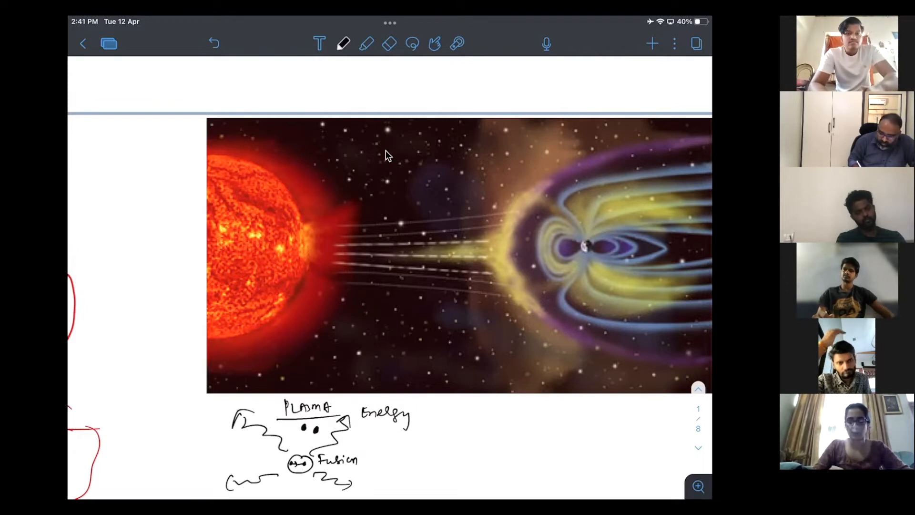
{"action": "type", "text": "Atomic"}
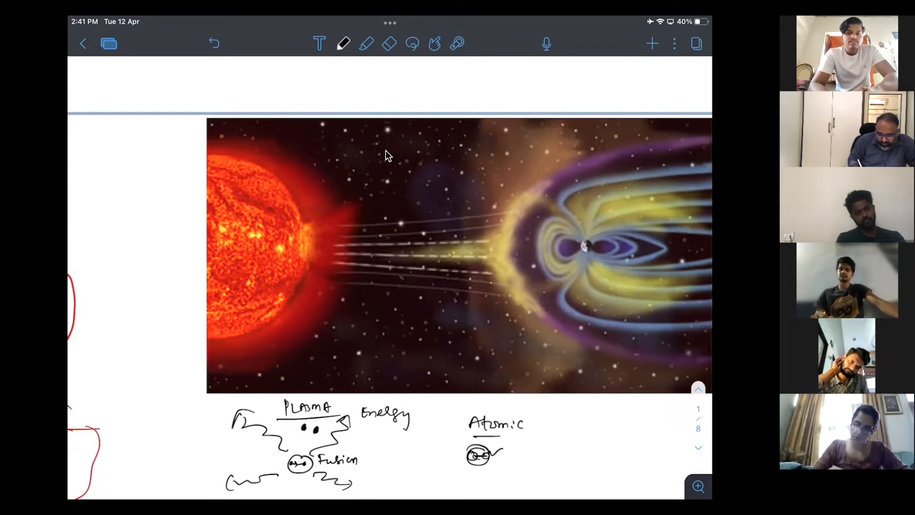
- Draw energy rays around the atom and write E=mc² with its 3×10 calculation
{"action": "left_click_drag", "start_coordinate": [450, 444], "coordinate": [525, 484]}
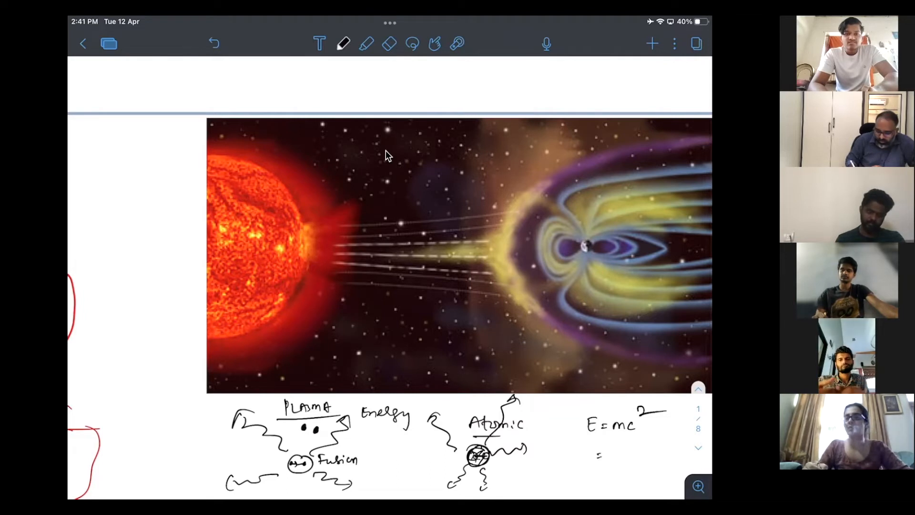
{"action": "type", "text": "1"}
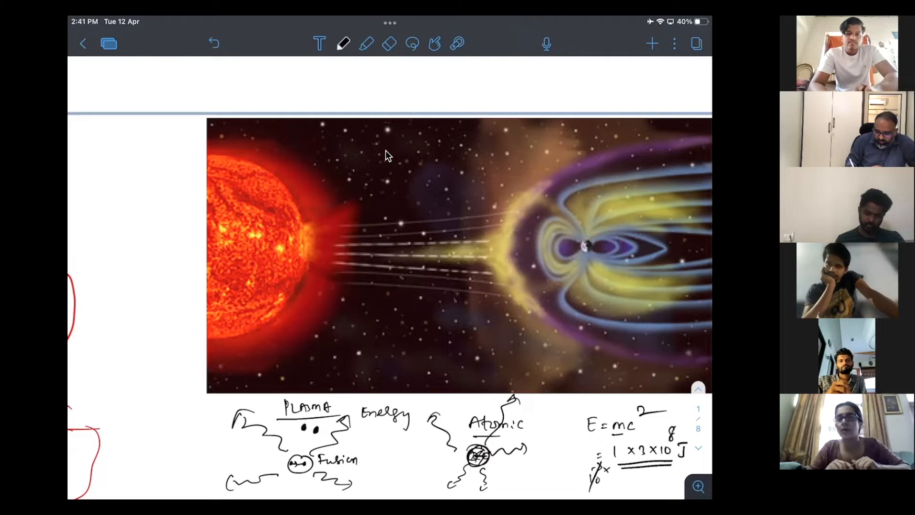
{"action": "type", "text": "3×10"}
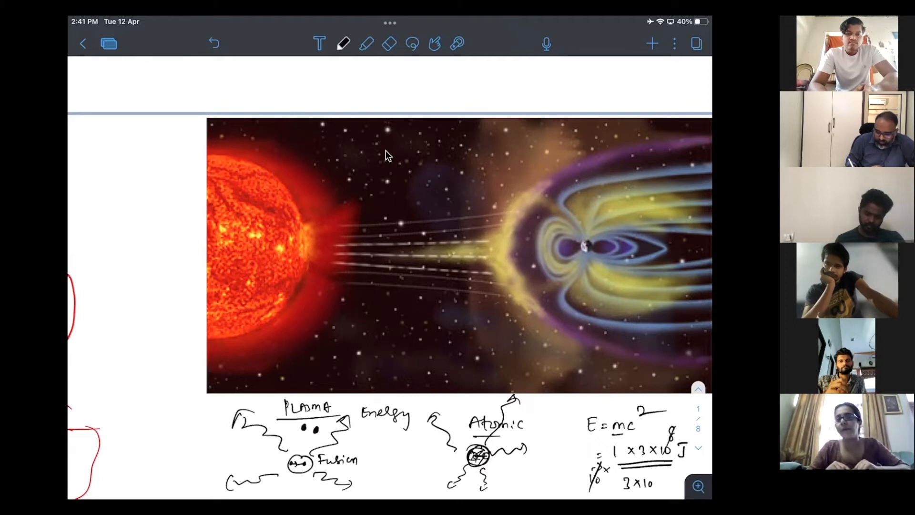
- Underline and circle the calculated E=mc² energy result
{"action": "scroll", "scroll_direction": "down", "scroll_amount": 3}
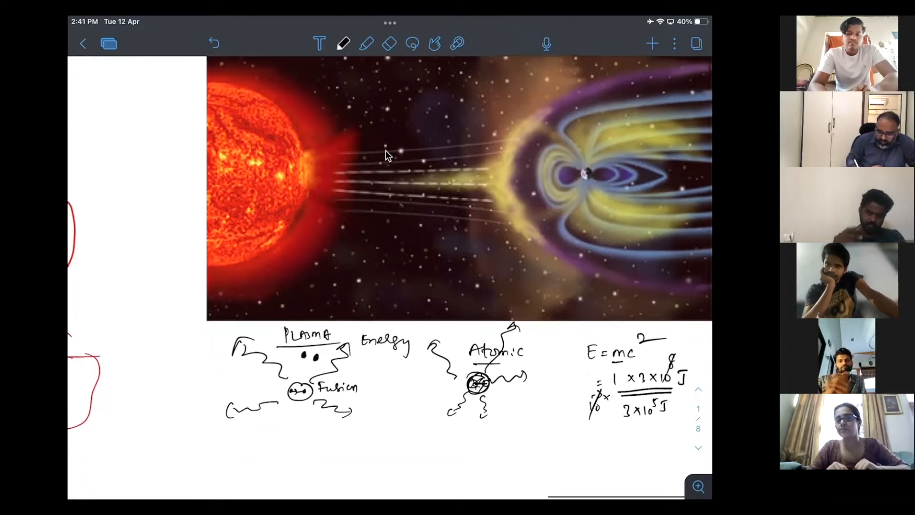
{"action": "left_click_drag", "start_coordinate": [624, 425], "coordinate": [660, 425]}
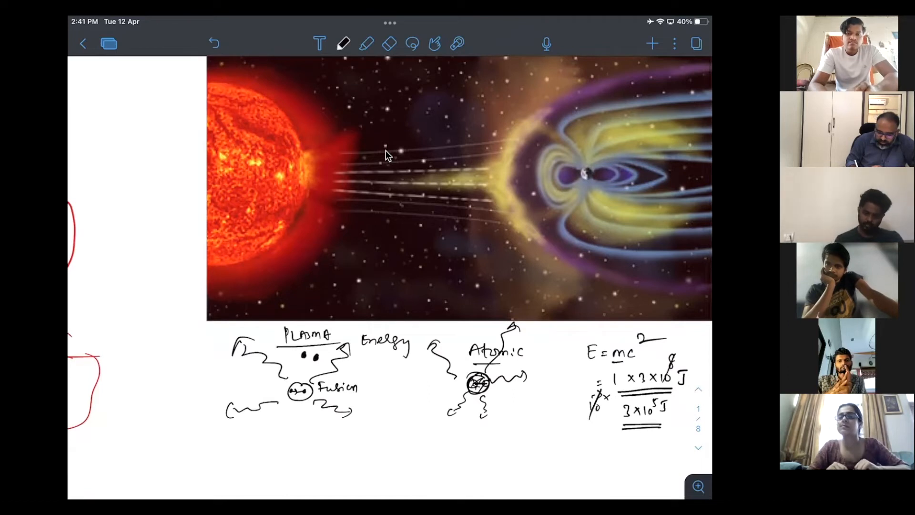
{"action": "left_click_drag", "start_coordinate": [616, 411], "coordinate": [680, 412]}
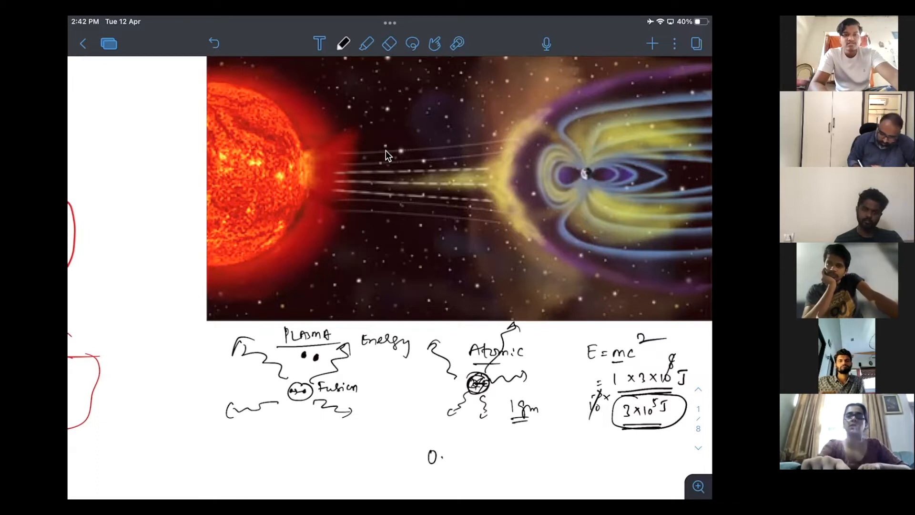
- Add the 1 kg water-heating example with ×5, 15×10 and 1 s figures below
{"action": "type", "text": "21"}
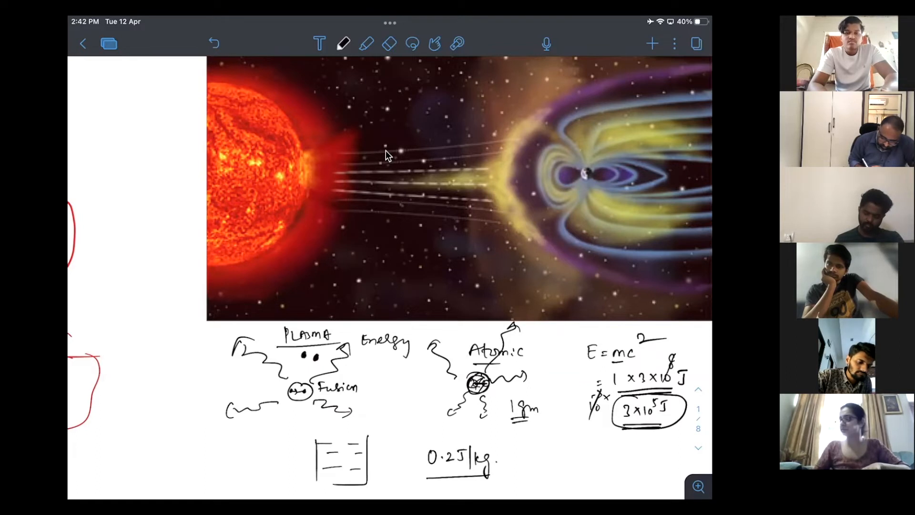
{"action": "type", "text": "1kg"}
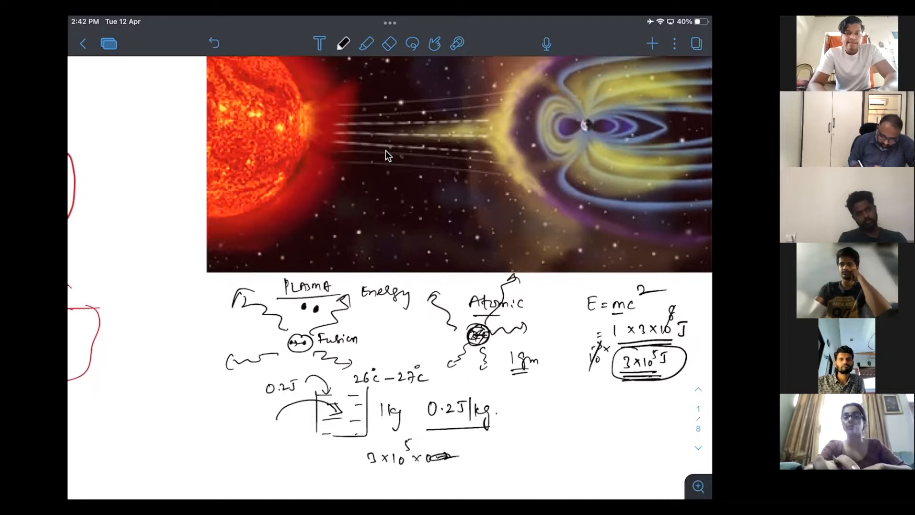
{"action": "type", "text": "×5"}
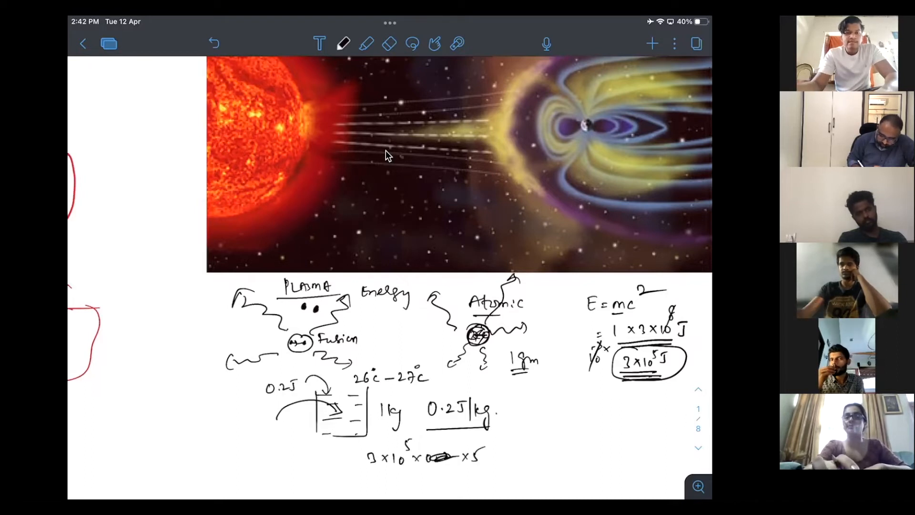
{"action": "type", "text": "15×10⁵"}
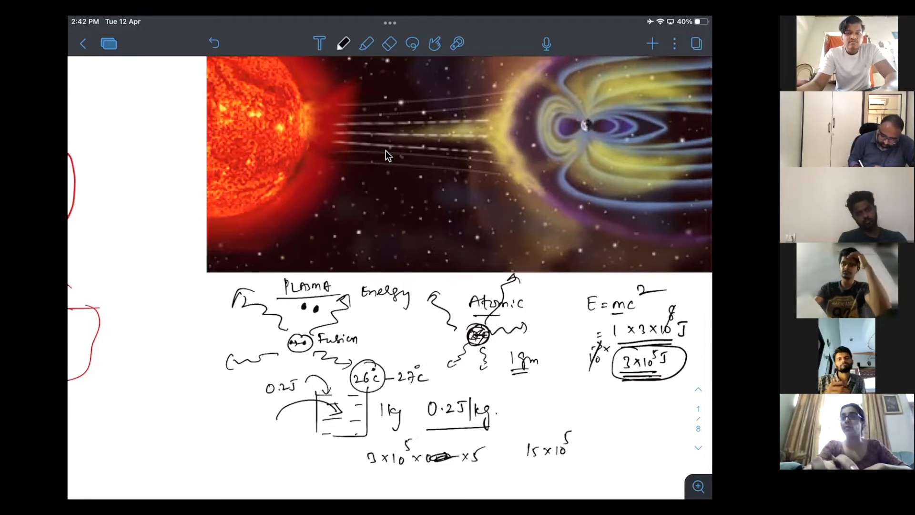
{"action": "type", "text": "1s"}
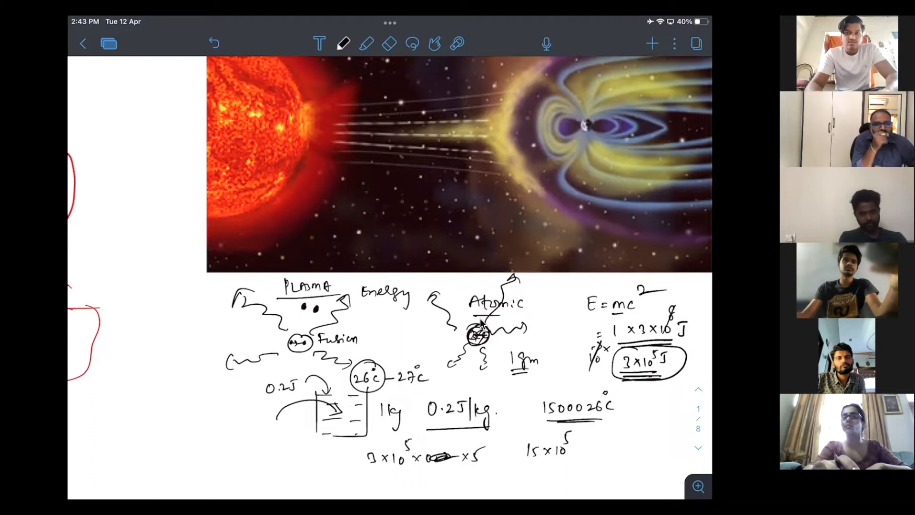
{"action": "mouse_move", "coordinate": [266, 127]}
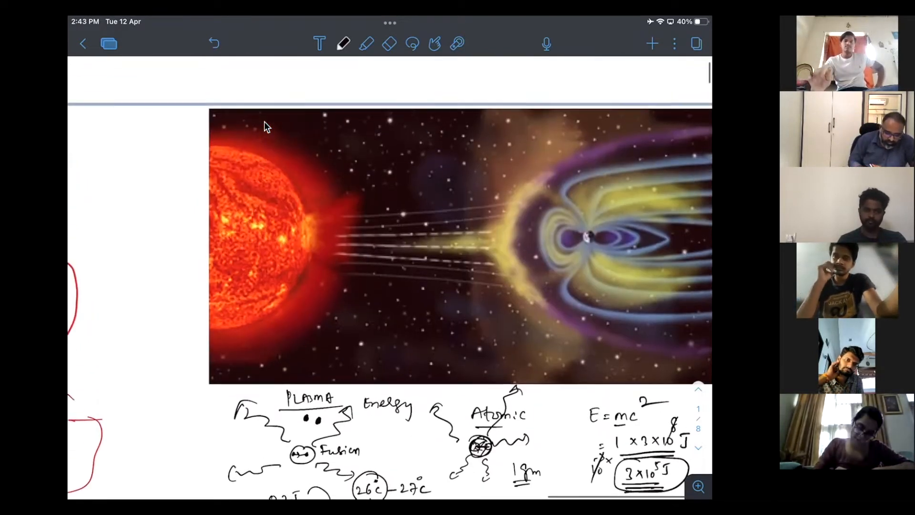
- Handwrite 'Fusion', 'Fission' and 'Storms – Electric & magnetic storms' beside the Sun
{"action": "left_click", "coordinate": [344, 43]}
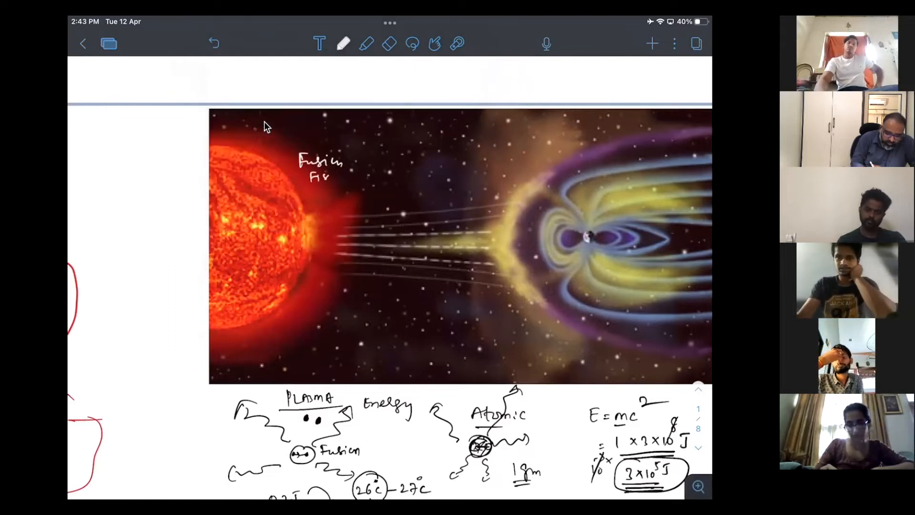
{"action": "type", "text": "Fission"}
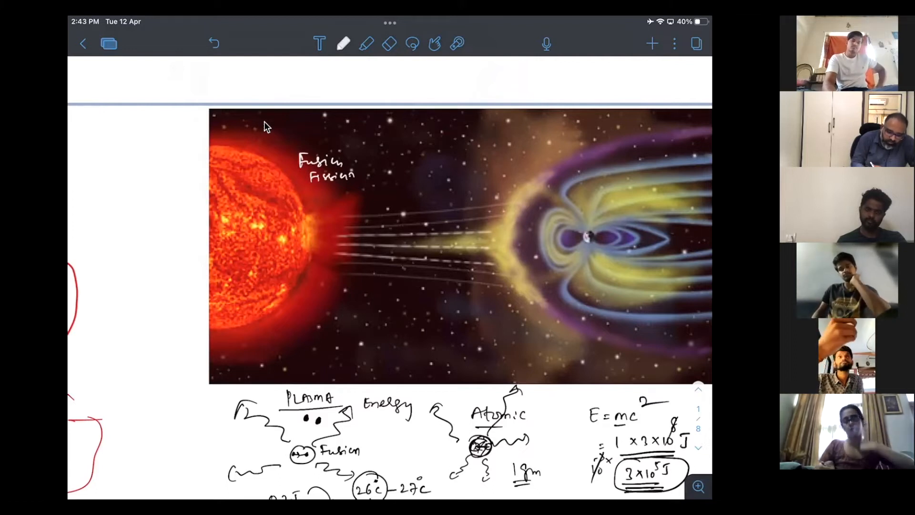
{"action": "type", "text": "Storms"}
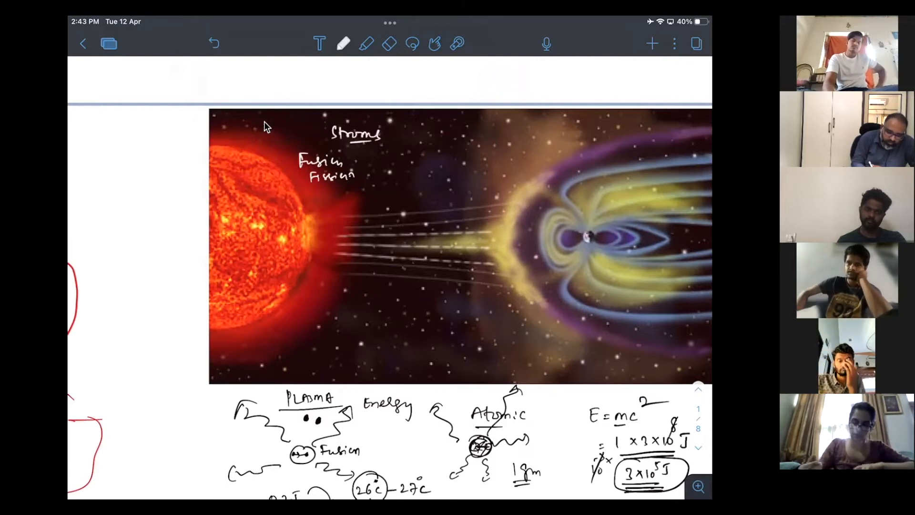
{"action": "type", "text": "- Elech"}
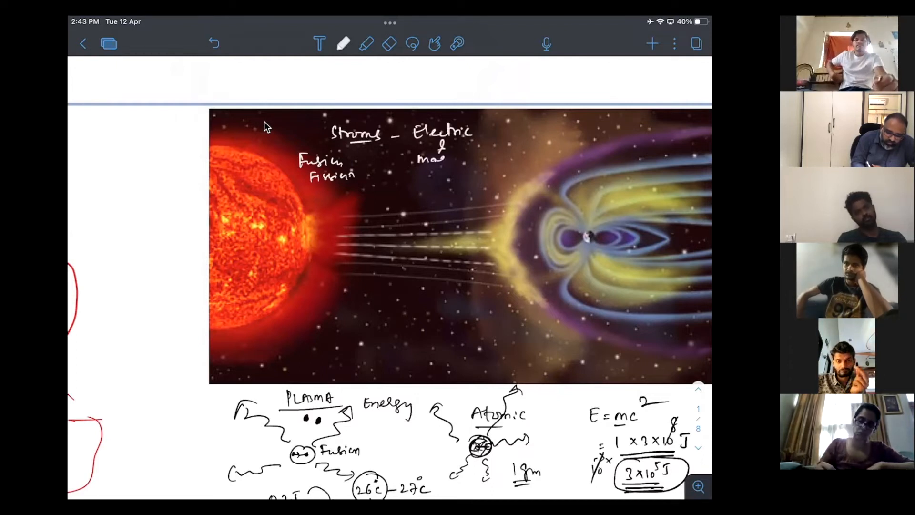
{"action": "type", "text": "magnetic"}
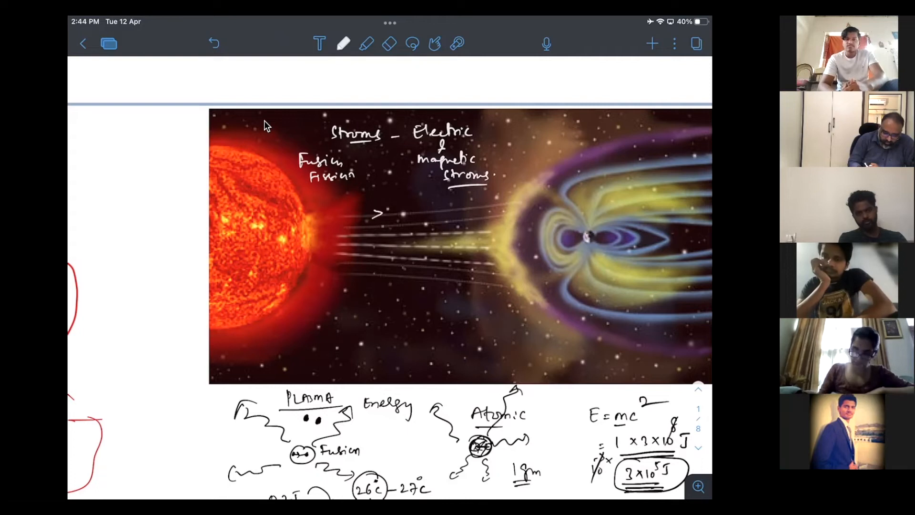
- Draw chevron arrows along the solar wind lines and where particles meet Earth's field
{"action": "left_click_drag", "start_coordinate": [385, 228], "coordinate": [418, 286]}
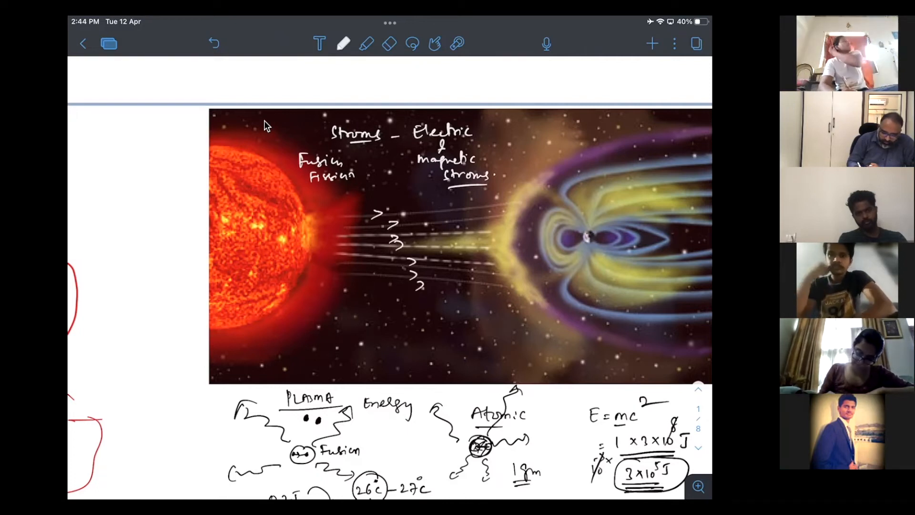
{"action": "left_click", "coordinate": [587, 239]}
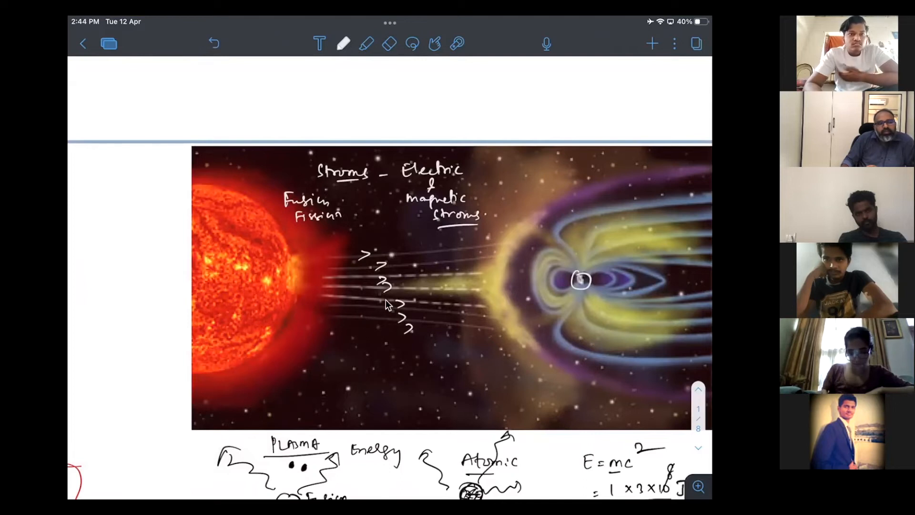
{"action": "mouse_move", "coordinate": [423, 321]}
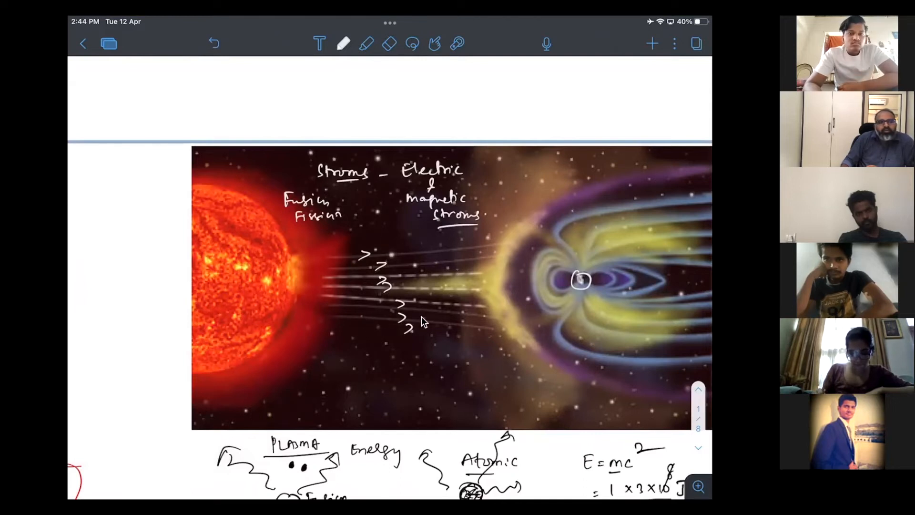
{"action": "mouse_move", "coordinate": [461, 278]}
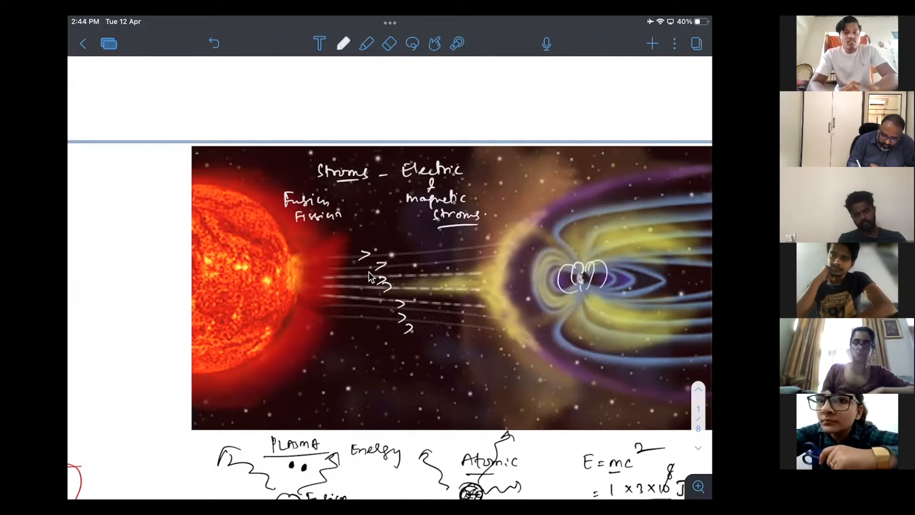
{"action": "left_click_drag", "start_coordinate": [560, 275], "coordinate": [625, 275]}
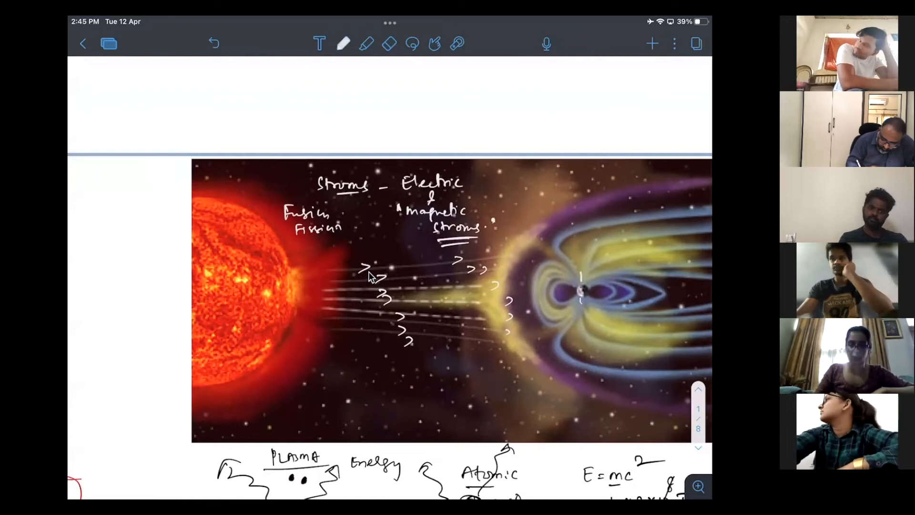
- Write '100 kms', draw incoming particle arrows above Earth, and note 'excited'
{"action": "type", "text": "100"}
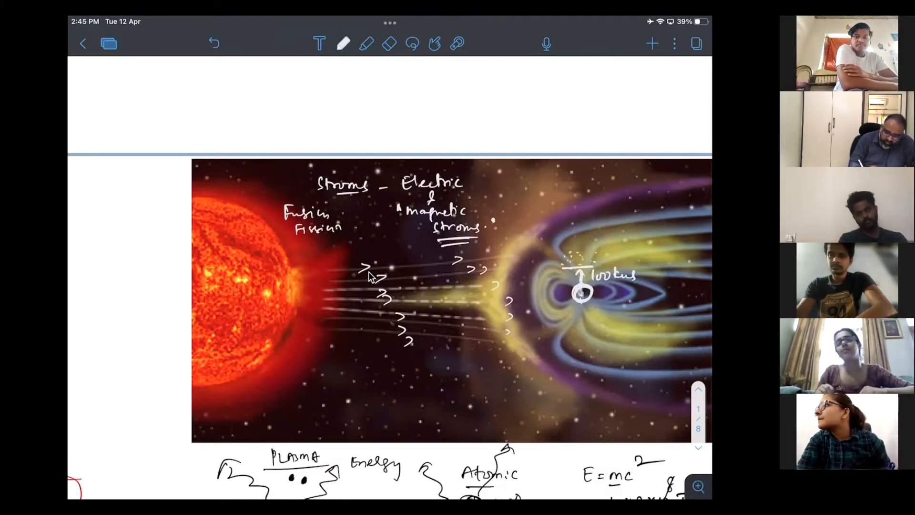
{"action": "left_click_drag", "start_coordinate": [543, 262], "coordinate": [569, 260]}
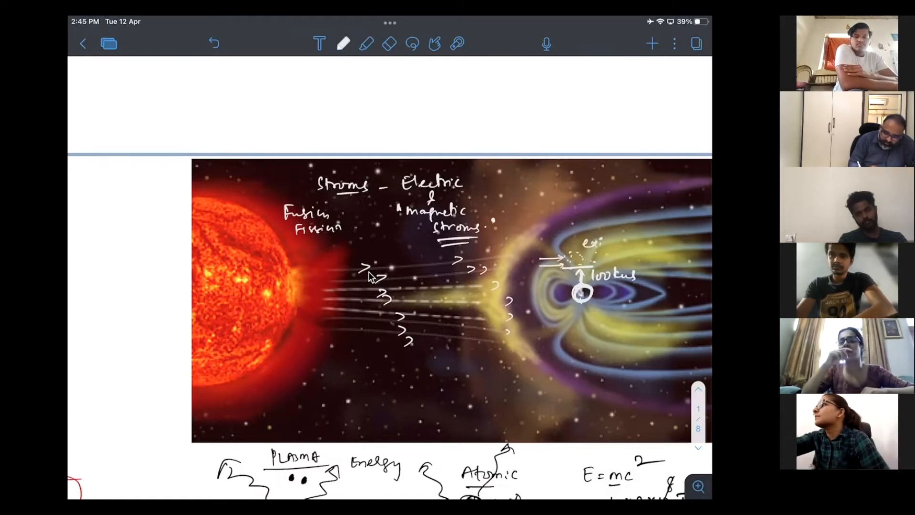
{"action": "type", "text": "excited"}
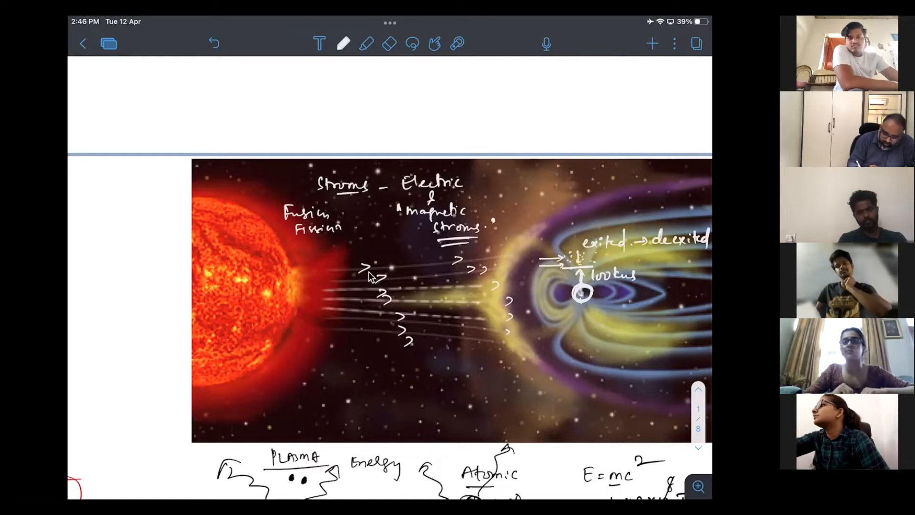
- Draw wavy light rays, bracket the excited→deexcited note, and label it 'Light'
{"action": "left_click_drag", "start_coordinate": [552, 208], "coordinate": [570, 265]}
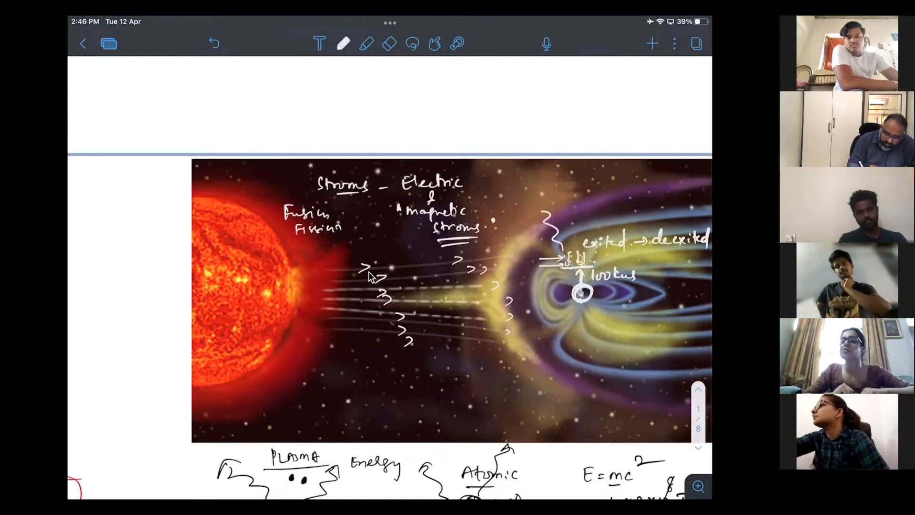
{"action": "left_click_drag", "start_coordinate": [544, 210], "coordinate": [575, 251]}
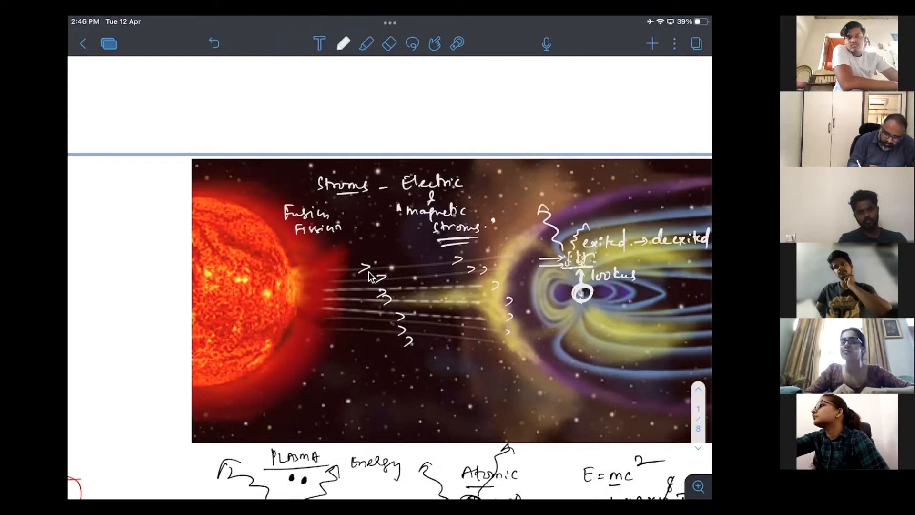
{"action": "left_click", "coordinate": [613, 260]}
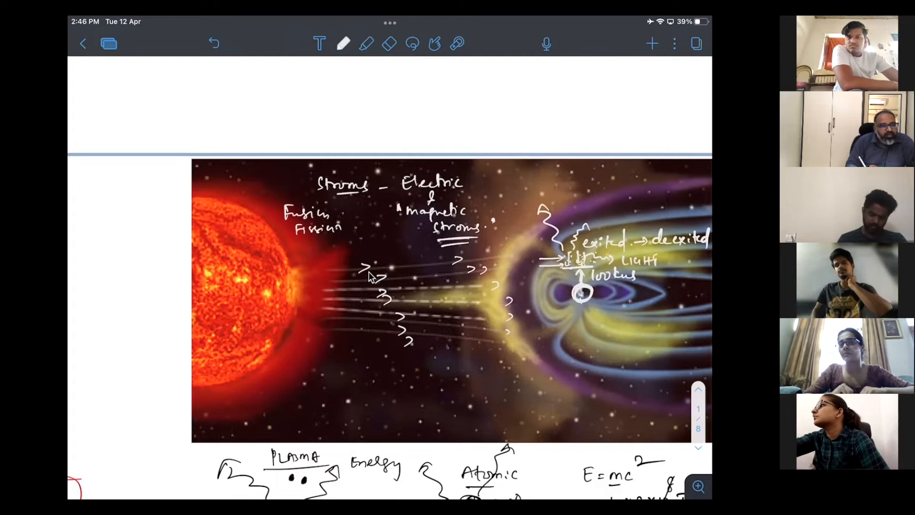
{"action": "left_click_drag", "start_coordinate": [540, 371], "coordinate": [546, 359]}
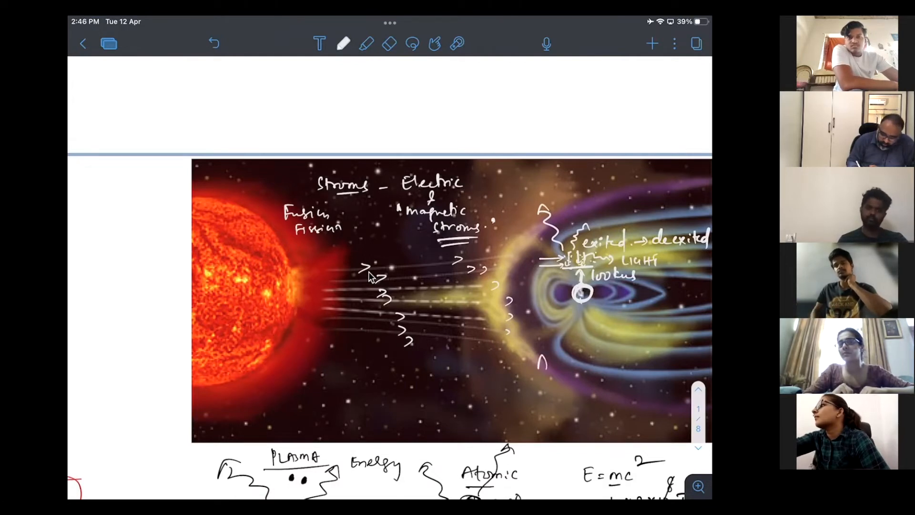
{"action": "type", "text": "AURORA"}
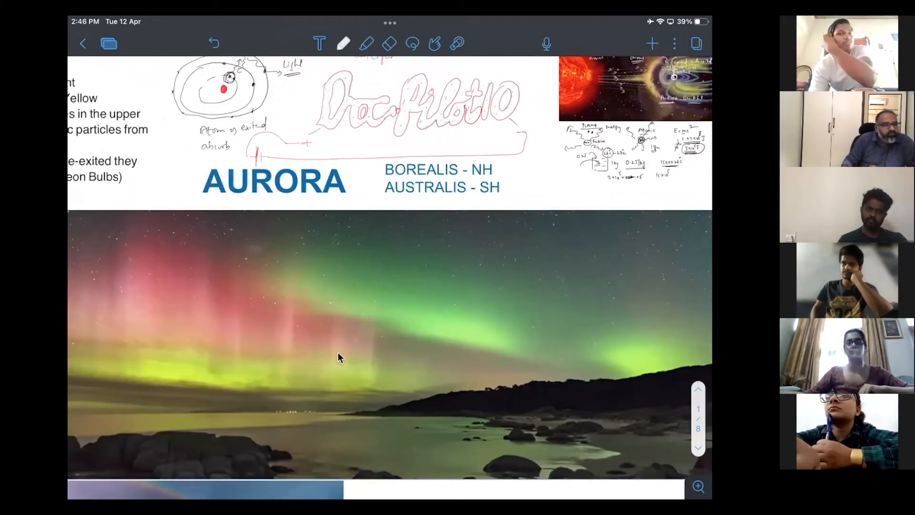
{"action": "mouse_move", "coordinate": [407, 390]}
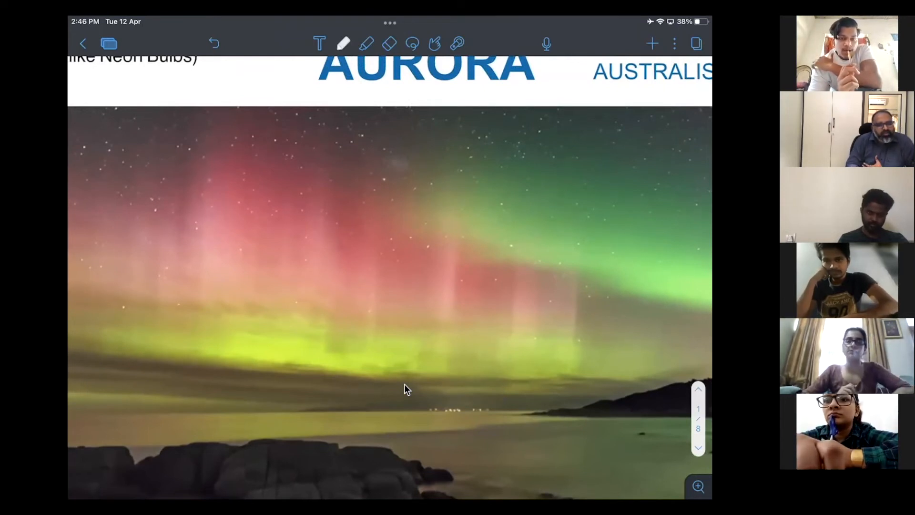
- Scroll to show the full Aurora slide with its bullet points
{"action": "scroll", "scroll_direction": "down", "scroll_amount": 3}
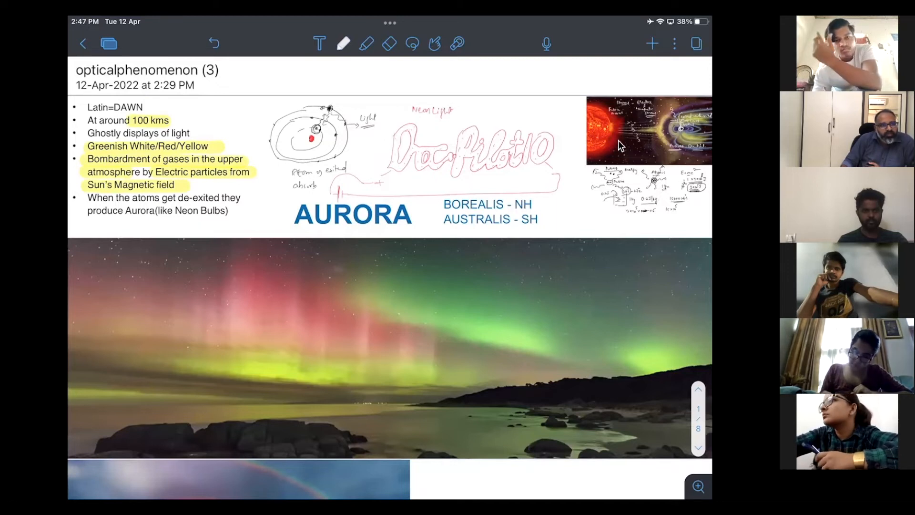
{"action": "mouse_move", "coordinate": [627, 174]}
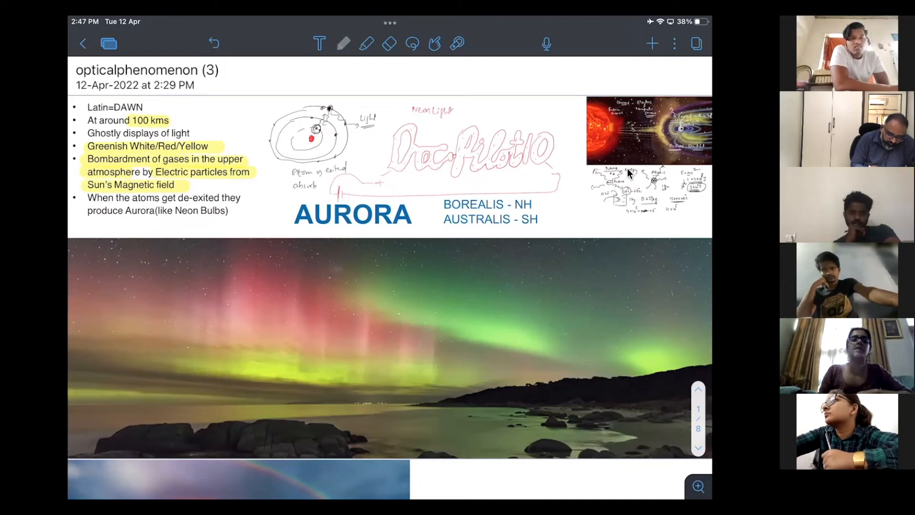
- Choose a pen style and write 'close to NP and SP only' on the photo
{"action": "left_click", "coordinate": [343, 43]}
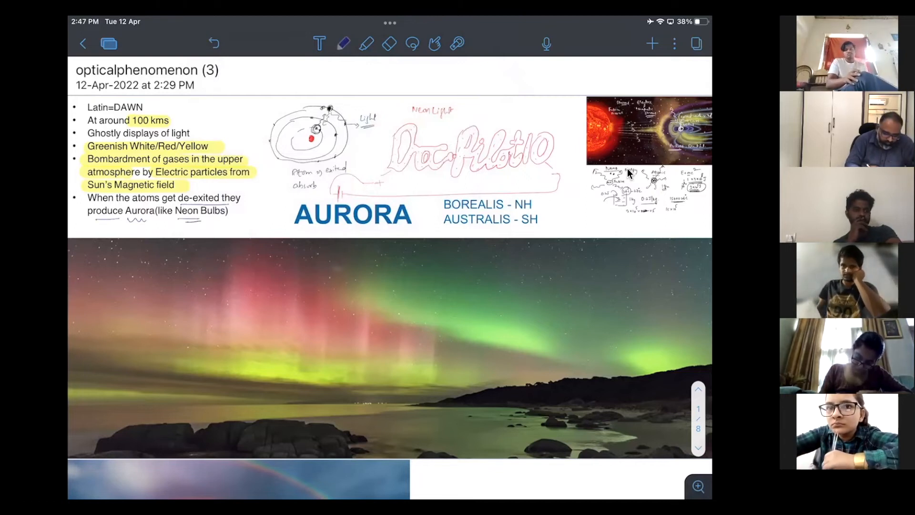
{"action": "left_click", "coordinate": [343, 43]}
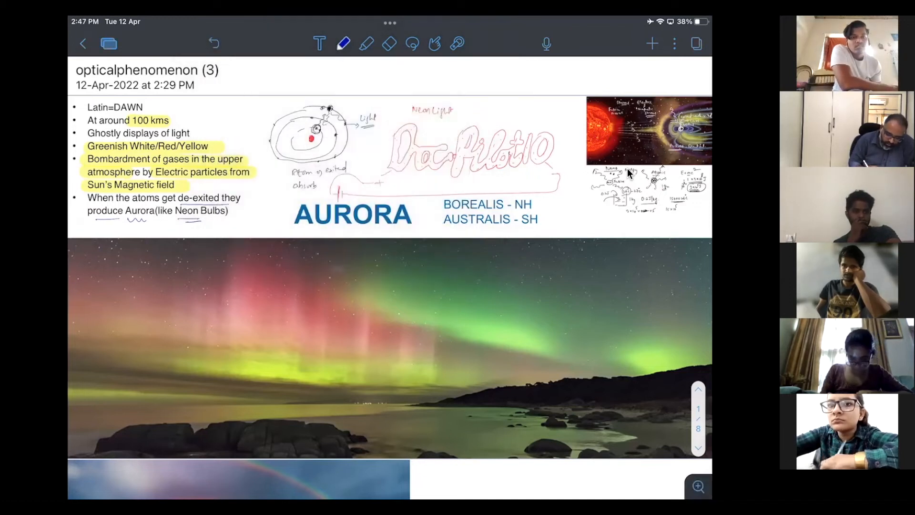
{"action": "left_click", "coordinate": [344, 44]}
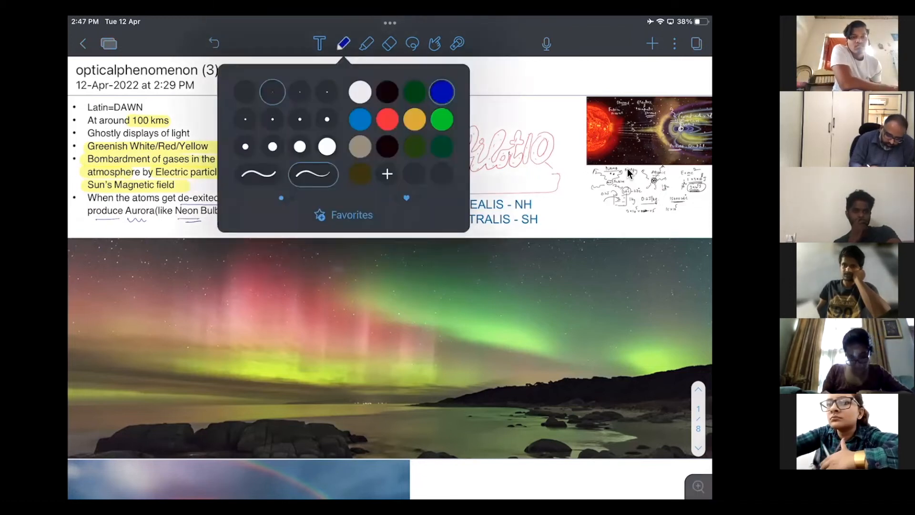
{"action": "left_click", "coordinate": [343, 43]}
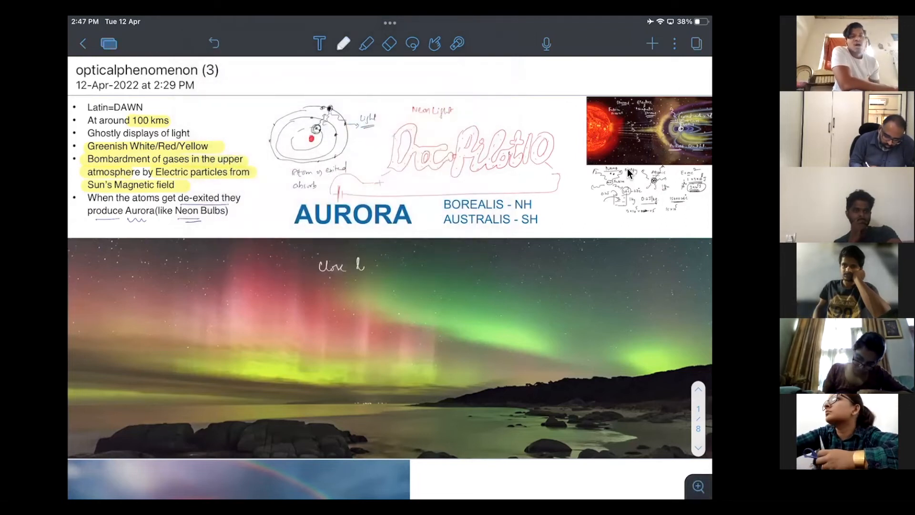
{"action": "type", "text": "to np and sp only."}
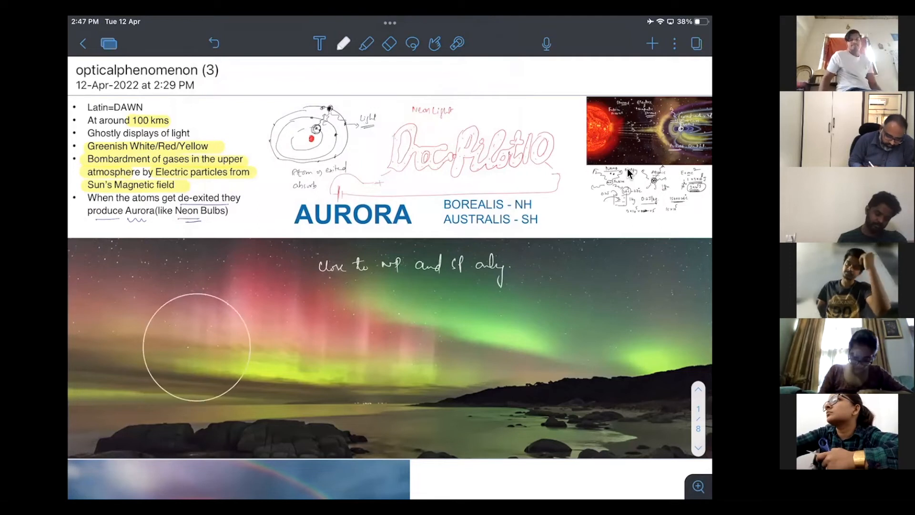
- Sketch a globe inside the circle labelled NP, then move to the Sun–Earth picture
{"action": "left_click_drag", "start_coordinate": [146, 354], "coordinate": [254, 359]}
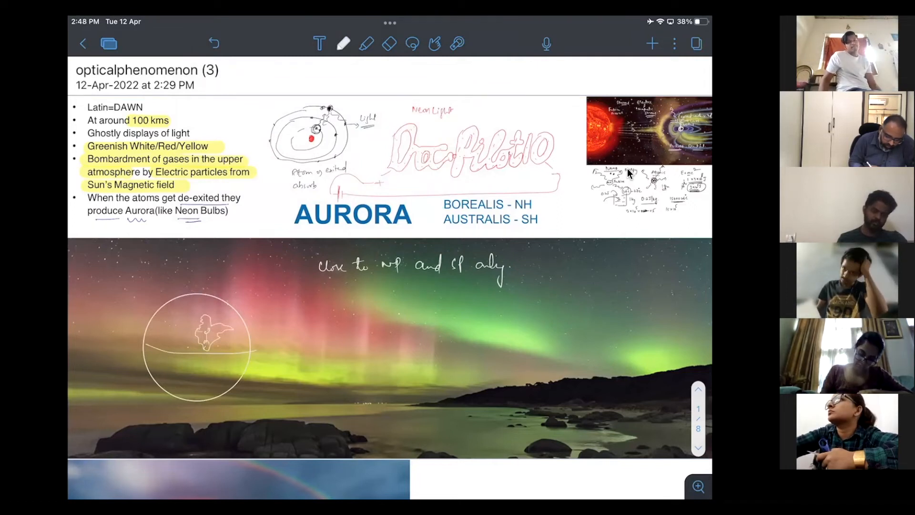
{"action": "left_click_drag", "start_coordinate": [205, 344], "coordinate": [268, 341]}
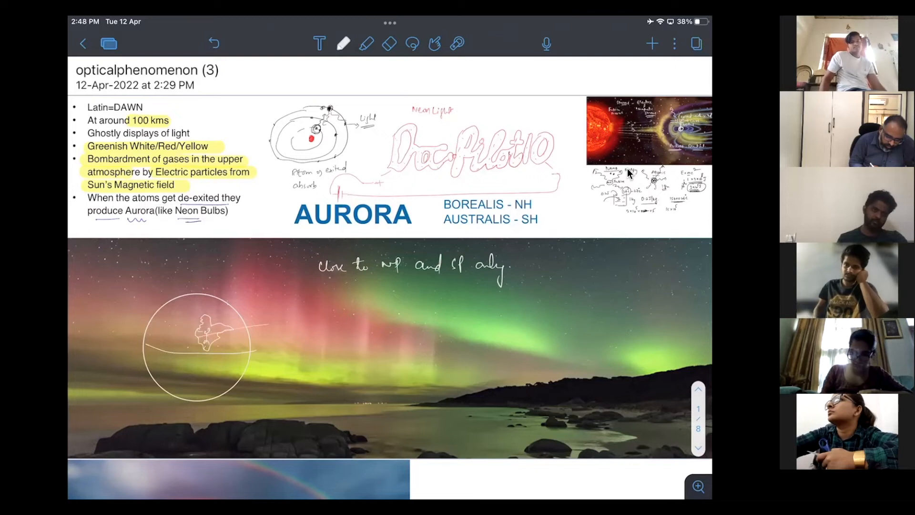
{"action": "type", "text": "NP"}
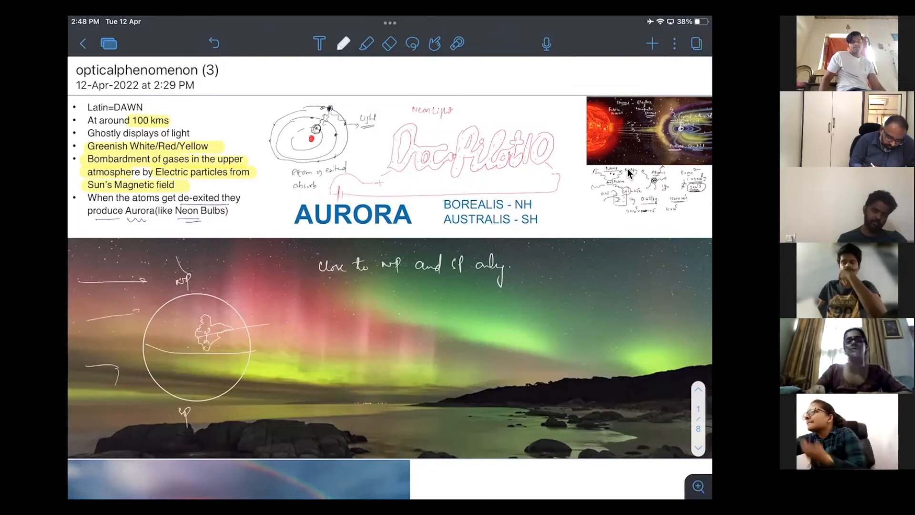
{"action": "scroll", "scroll_direction": "down", "scroll_amount": 3}
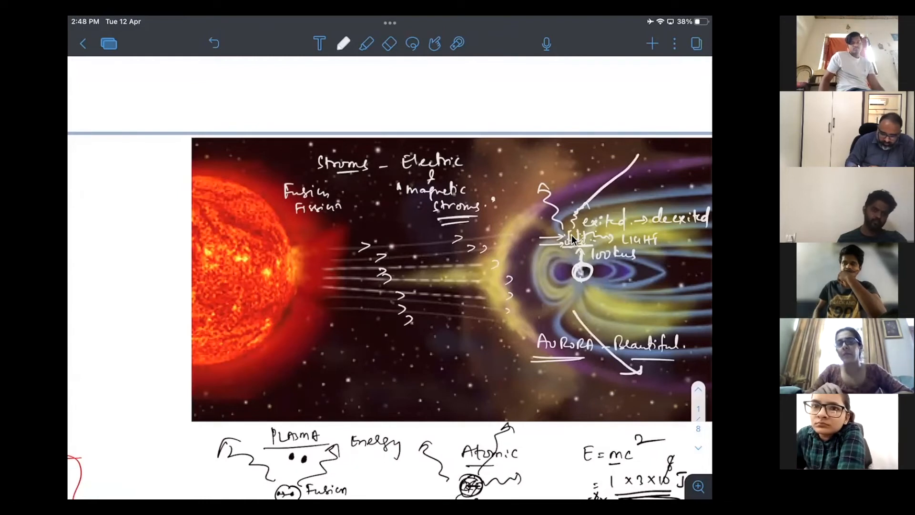
- Draw particle paths toward both poles on the Sun–Earth picture, then scroll back to the globe
{"action": "left_click_drag", "start_coordinate": [596, 316], "coordinate": [671, 368]}
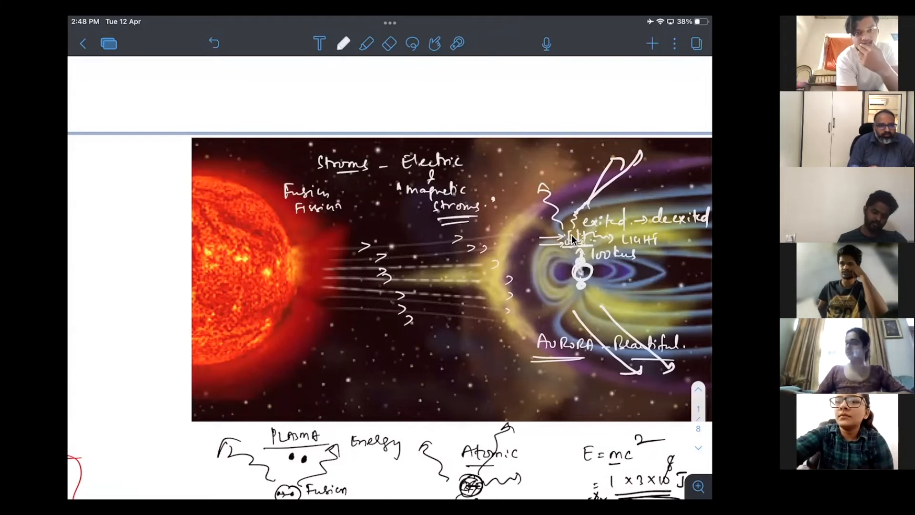
{"action": "scroll", "scroll_direction": "down", "scroll_amount": 3}
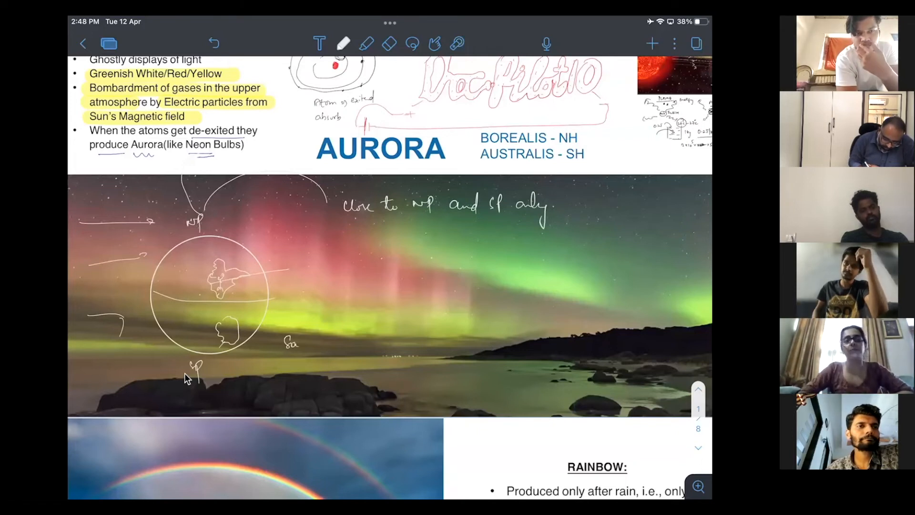
- Handwrite 'Southern Hemisphere – Aurora Australis' beside the globe and underline it
{"action": "type", "text": "Southern"}
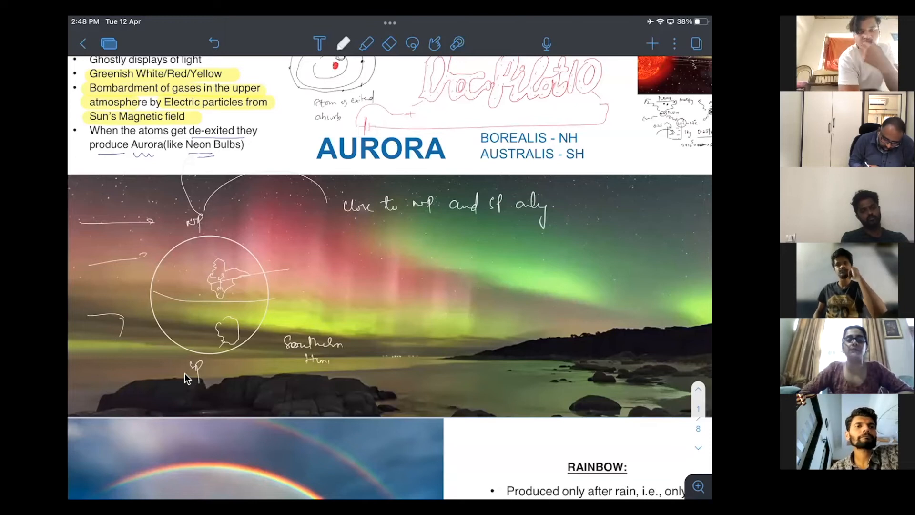
{"action": "type", "text": "In"}
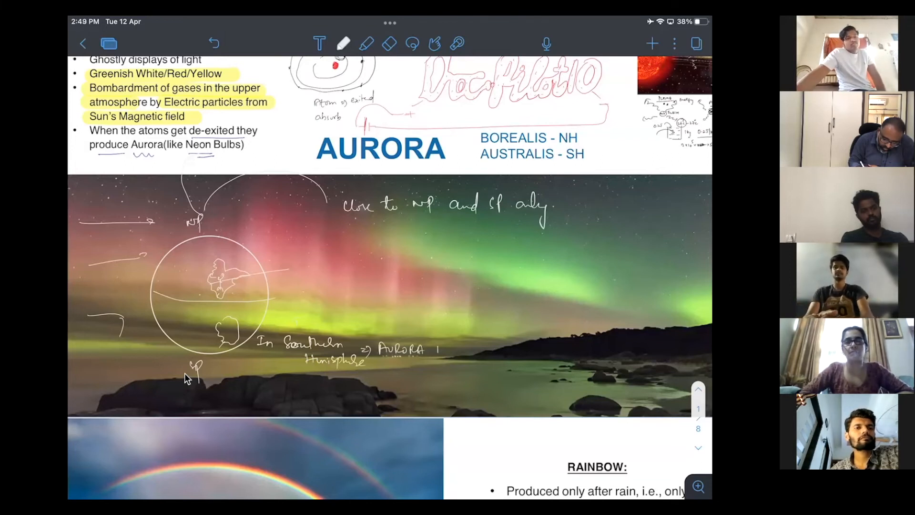
{"action": "type", "text": "Aus T"}
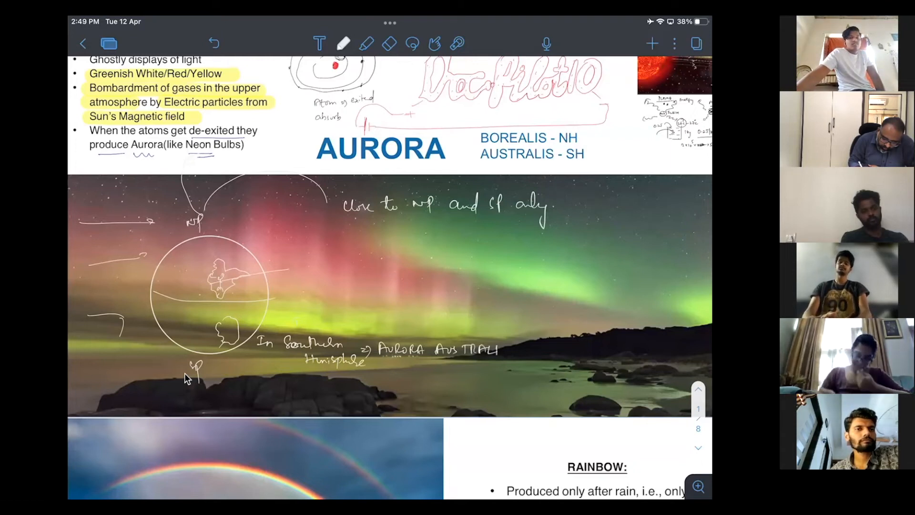
{"action": "left_click_drag", "start_coordinate": [432, 362], "coordinate": [511, 361]}
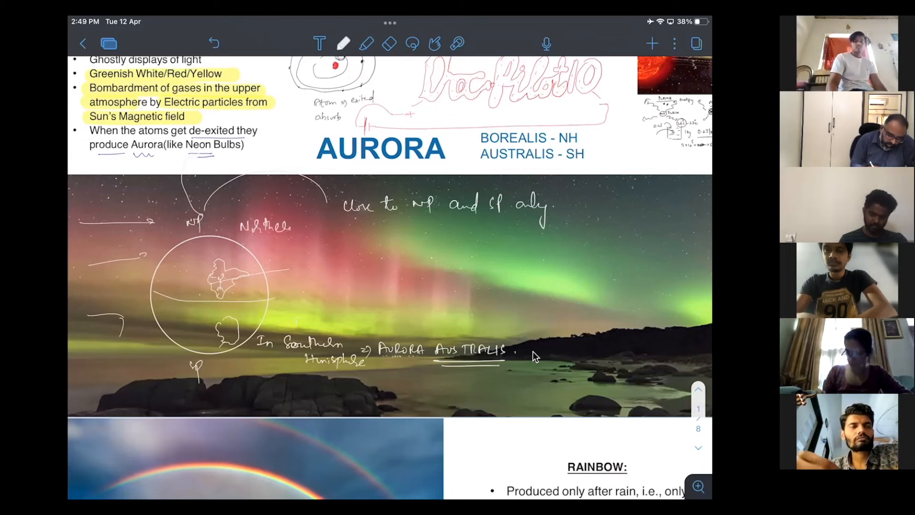
- Handwrite 'Northern Hemisphere – Aurora Borealis' beside the globe and underline it
{"action": "type", "text": "Hemi"}
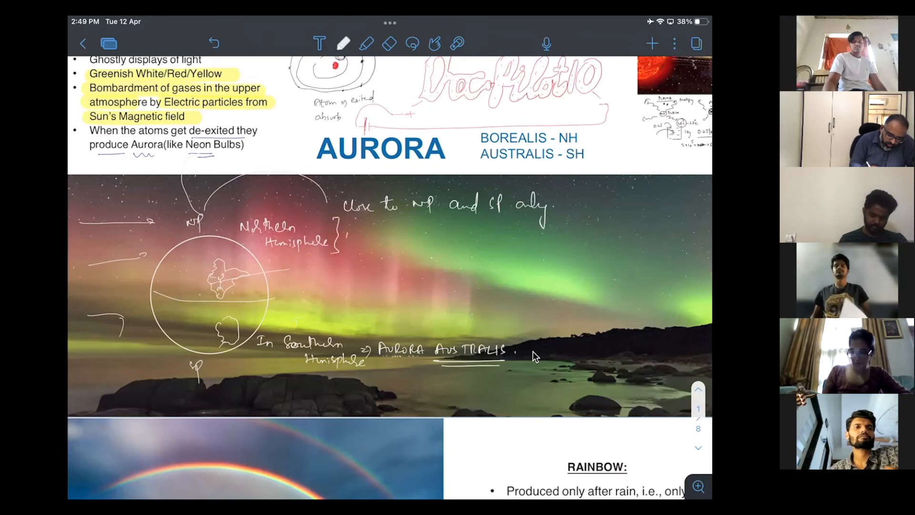
{"action": "type", "text": "Aurora"}
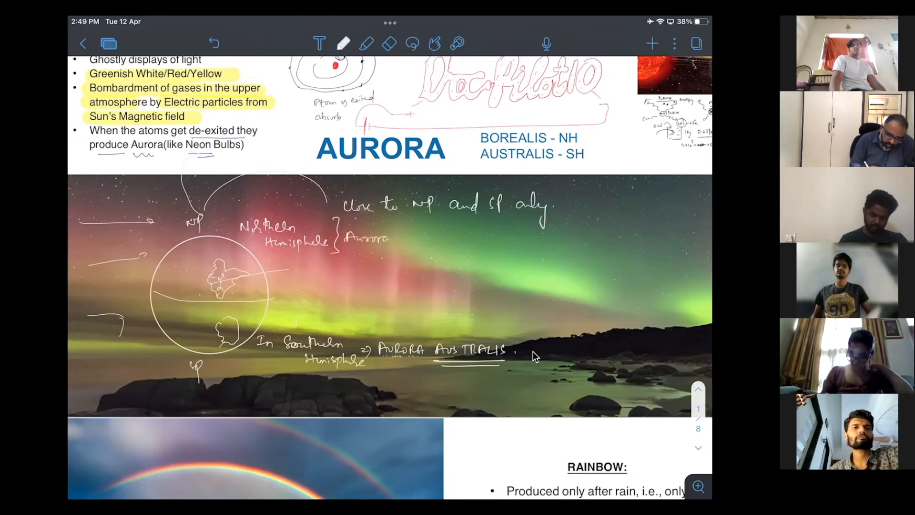
{"action": "type", "text": "Borial"}
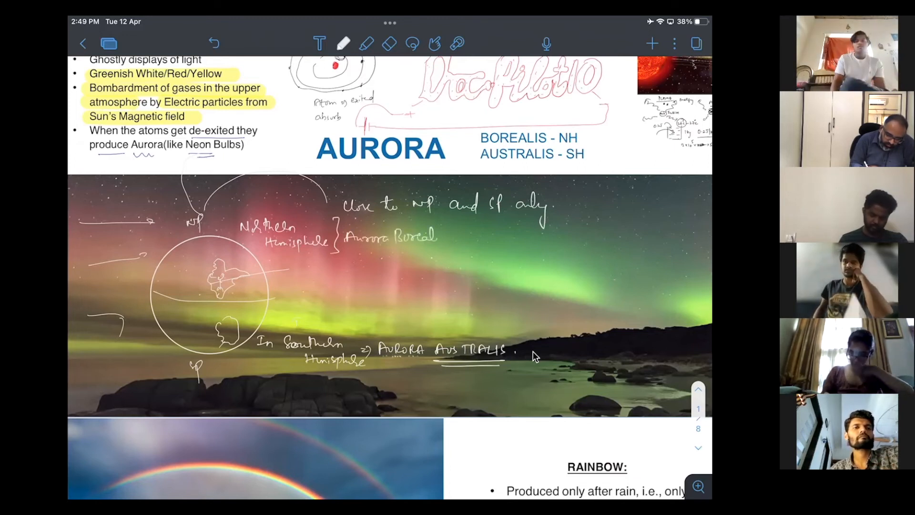
{"action": "left_click_drag", "start_coordinate": [350, 252], "coordinate": [449, 252]}
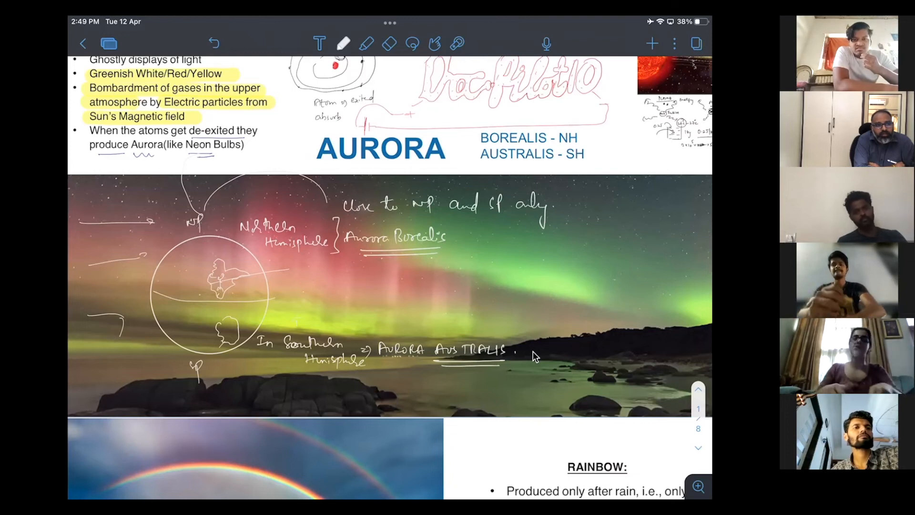
{"action": "scroll", "scroll_direction": "down", "scroll_amount": 3}
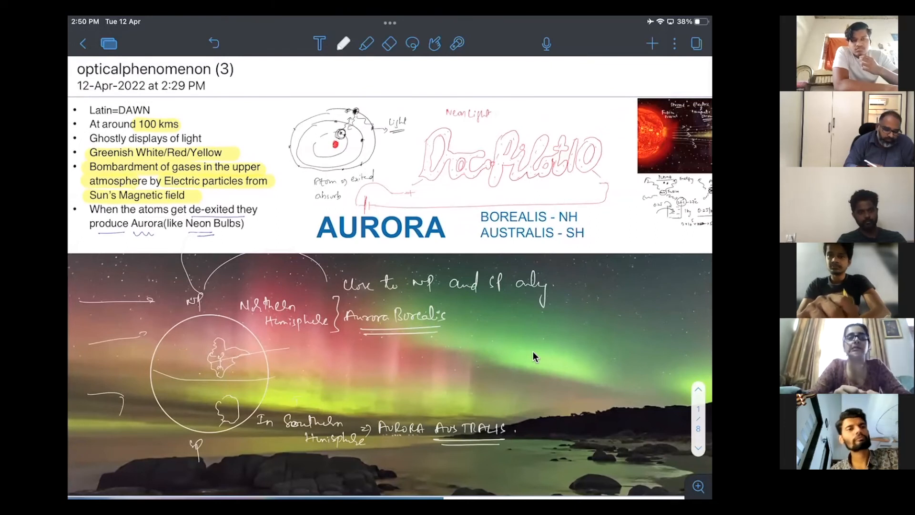
{"action": "left_click", "coordinate": [344, 43]}
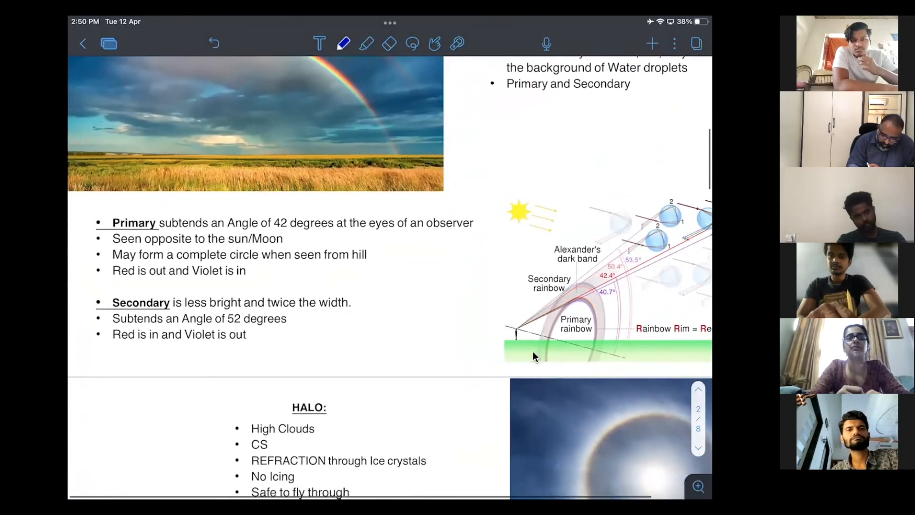
{"action": "scroll", "scroll_direction": "down", "scroll_amount": 3}
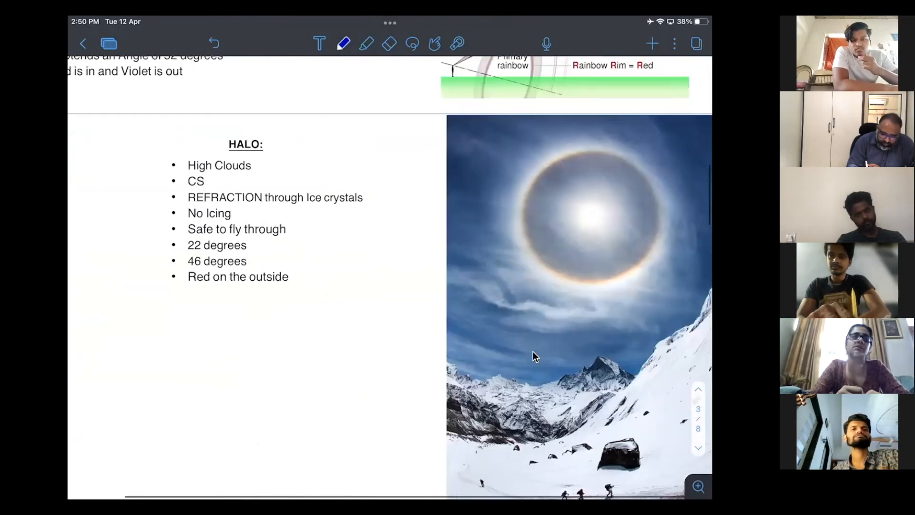
{"action": "scroll", "scroll_direction": "down", "scroll_amount": 3}
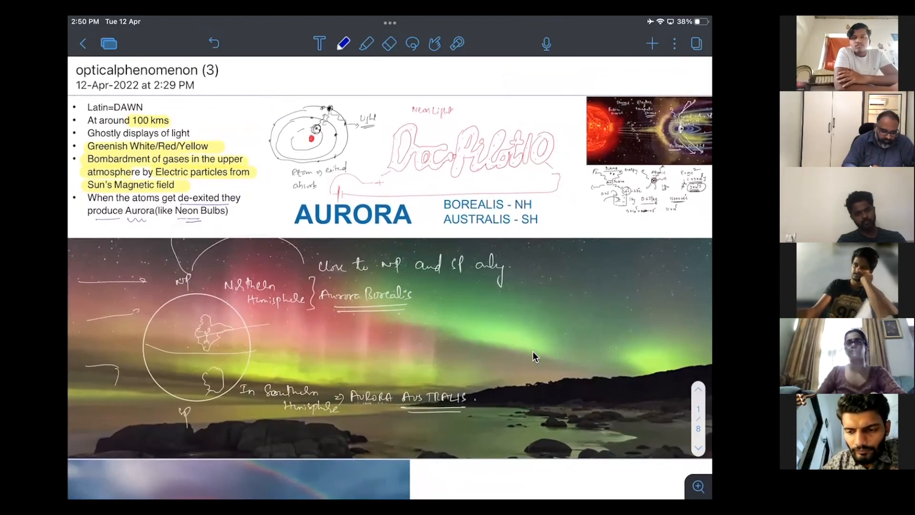
- Handwrite 'Electromagnetic Wave' with a wave sketch on the aurora photo
{"action": "left_click", "coordinate": [344, 43]}
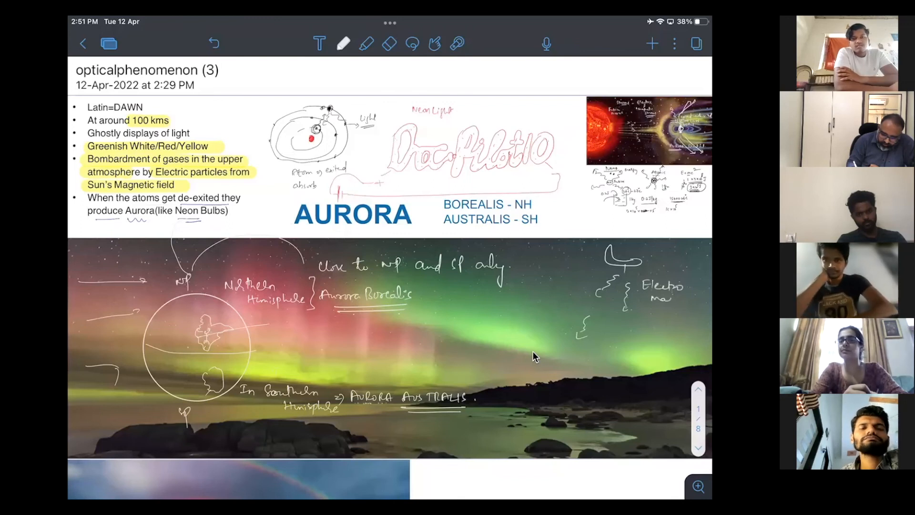
{"action": "type", "text": "magnetic"}
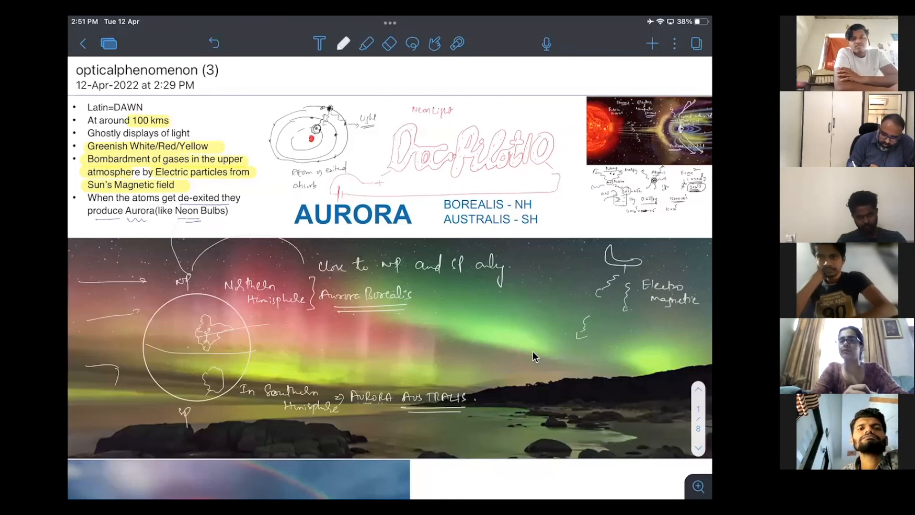
{"action": "type", "text": "Wave"}
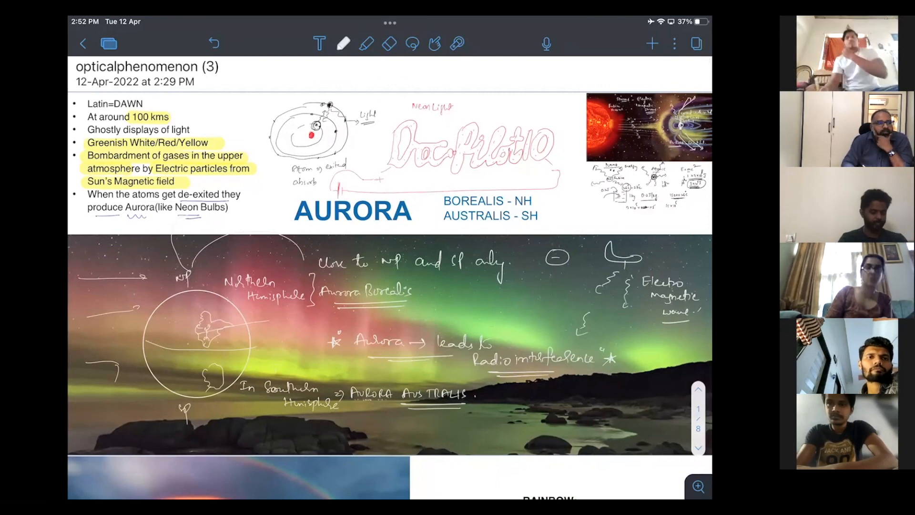
- Scroll down through the pages until the Rainbow slide and its diagram are in view
{"action": "scroll", "scroll_direction": "down", "scroll_amount": 3}
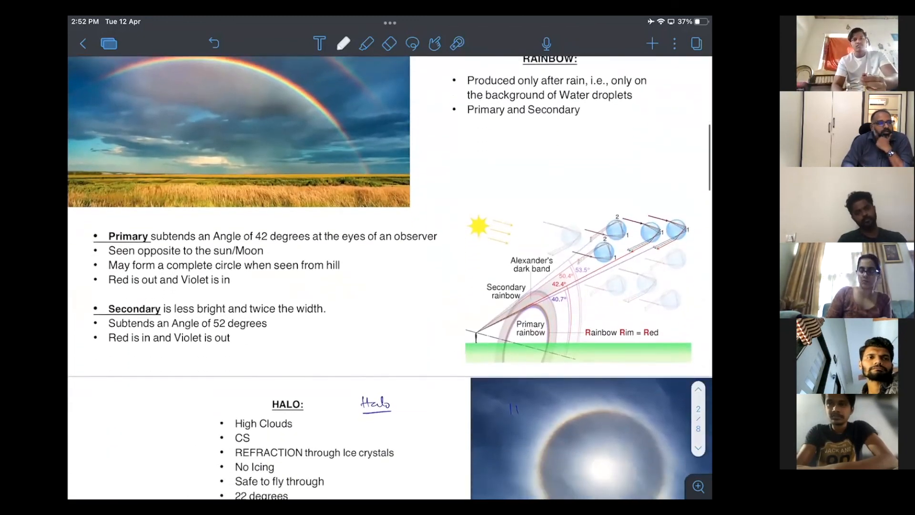
{"action": "scroll", "scroll_direction": "down", "scroll_amount": 3}
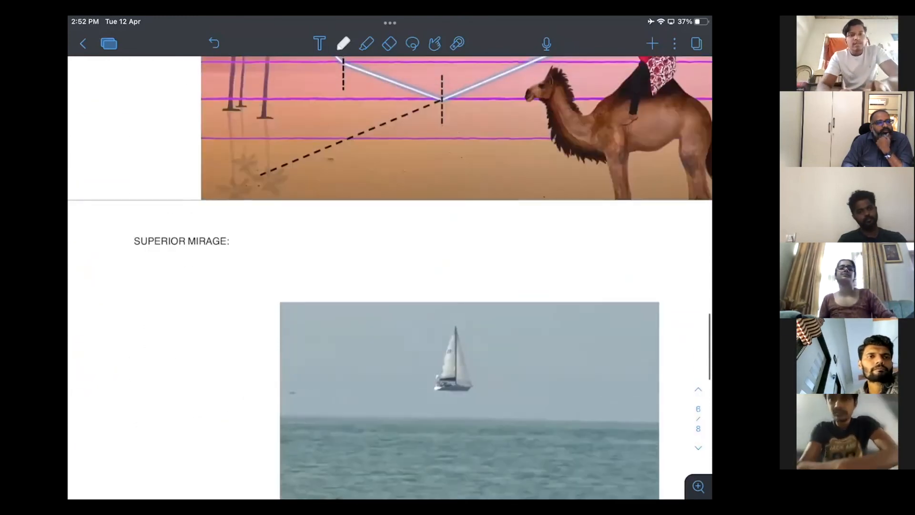
{"action": "scroll", "scroll_direction": "down", "scroll_amount": 3}
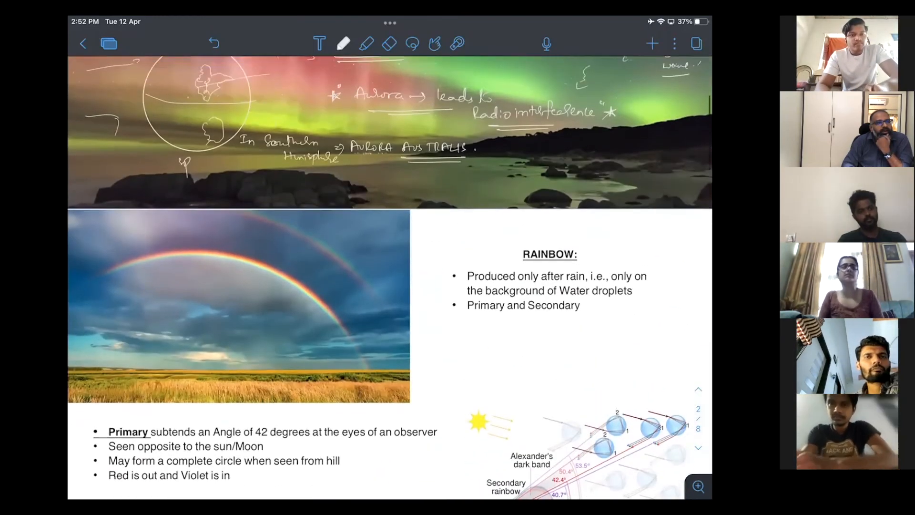
{"action": "scroll", "scroll_direction": "down", "scroll_amount": 3}
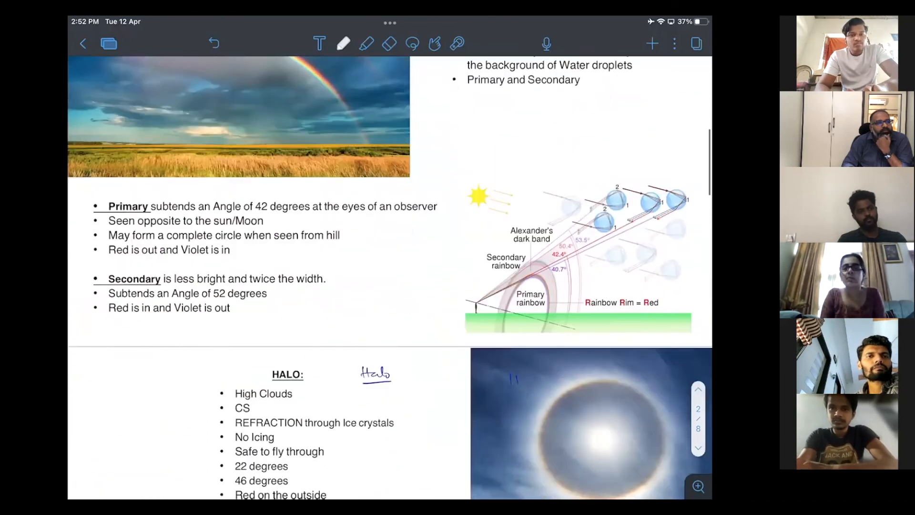
{"action": "scroll", "scroll_direction": "down", "scroll_amount": 3}
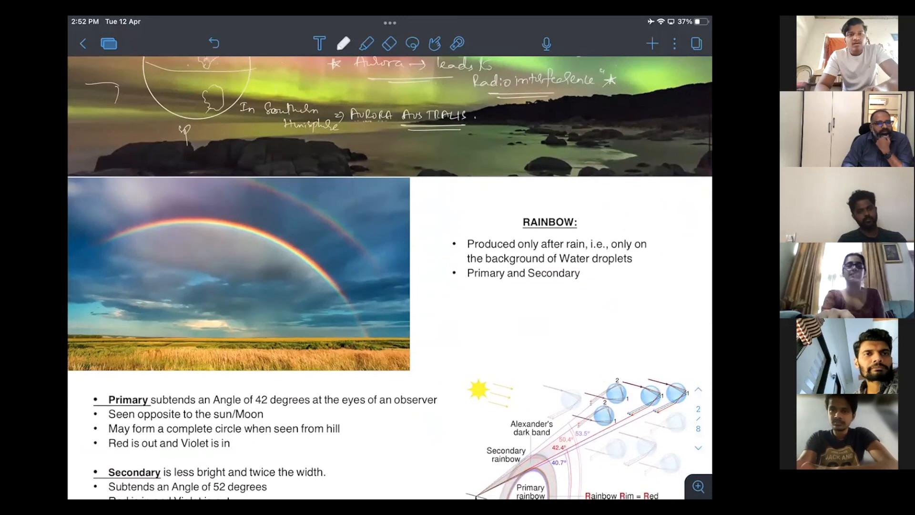
{"action": "scroll", "scroll_direction": "down", "scroll_amount": 3}
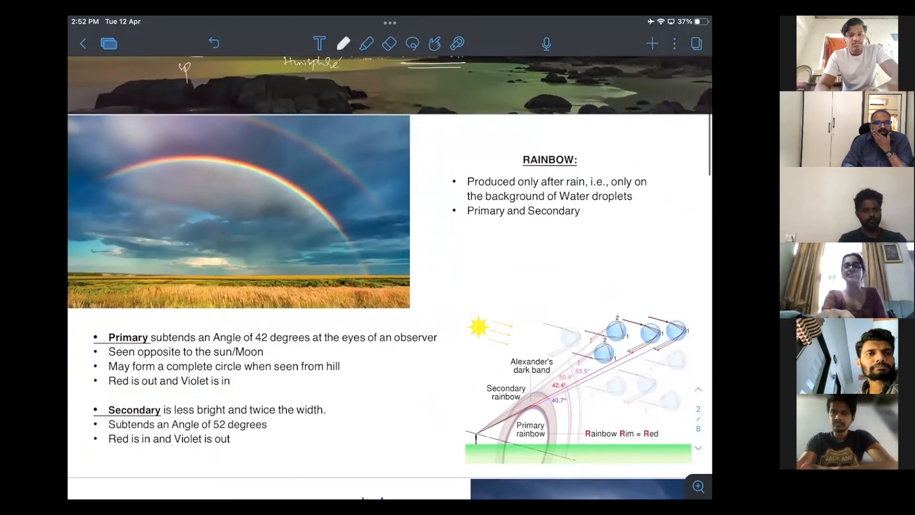